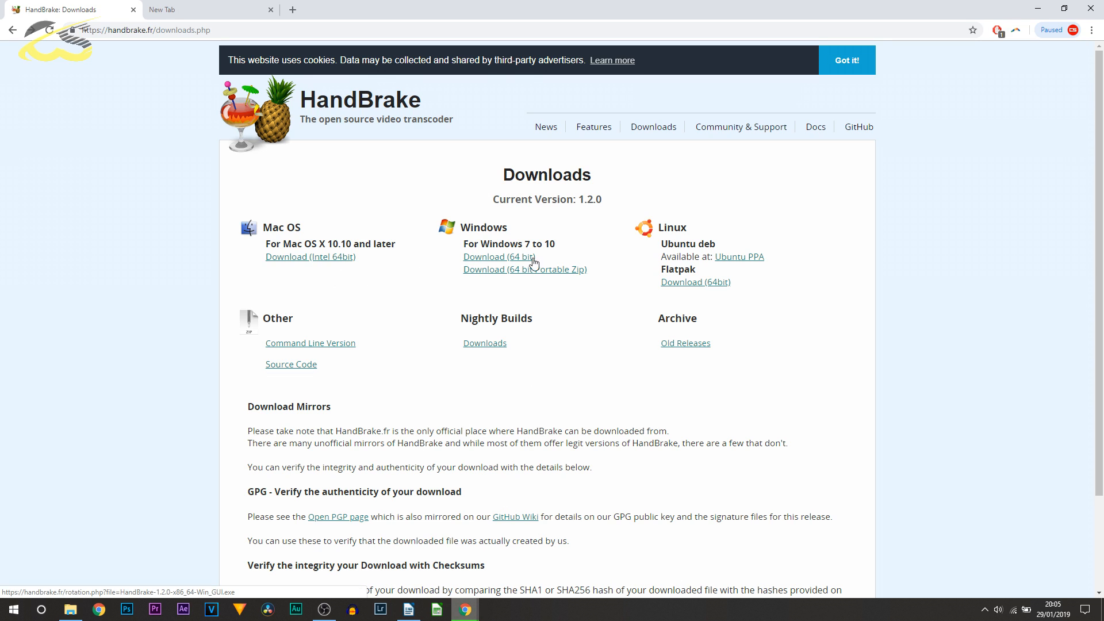
mouse_move(507, 238)
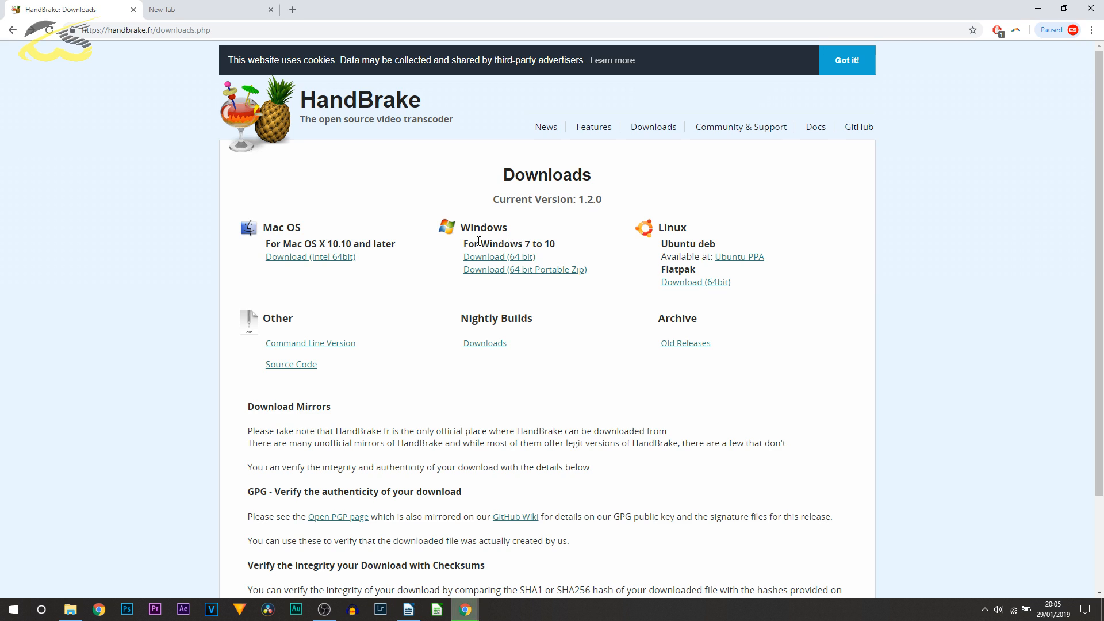
mouse_move(275, 233)
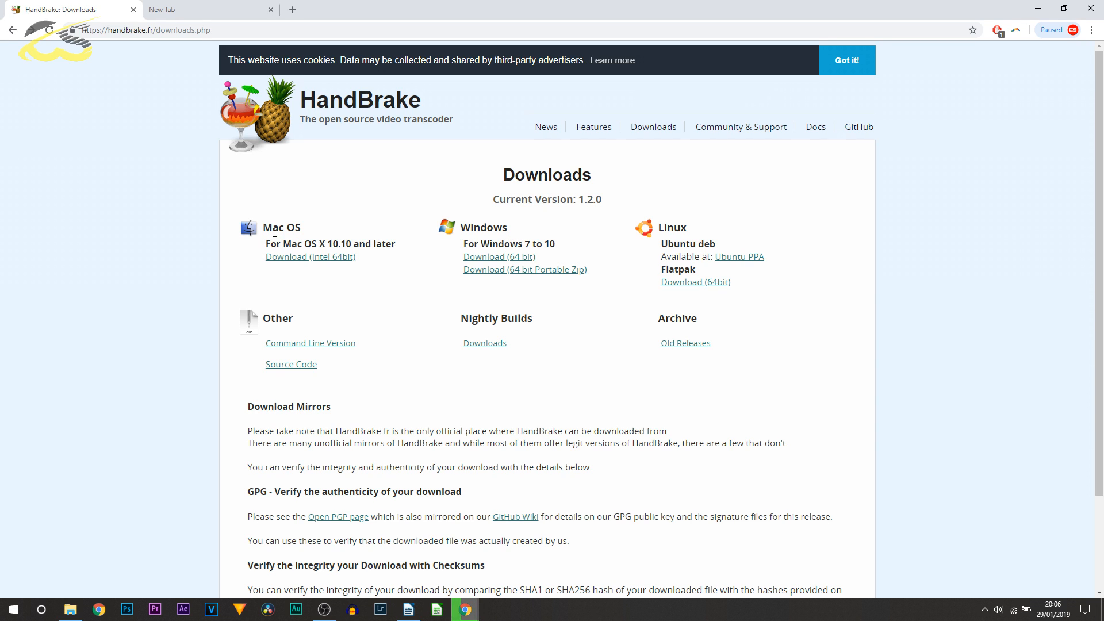
- Download the HandBrake 1.2.0 Windows 64-bit installer into the new Desktop folder
double_click(277, 318)
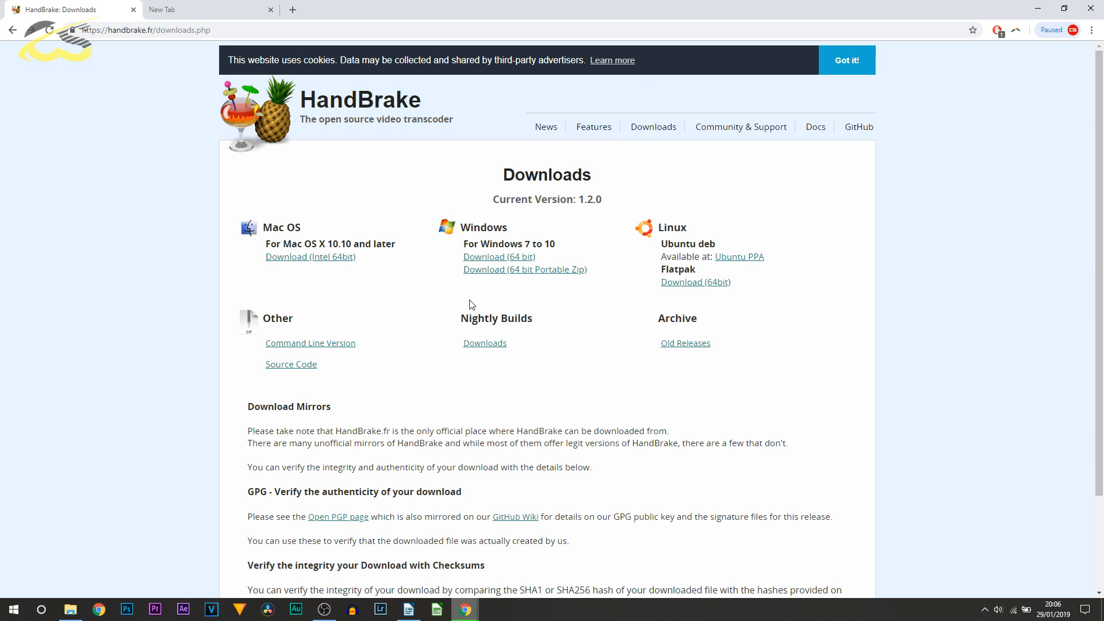
click(498, 256)
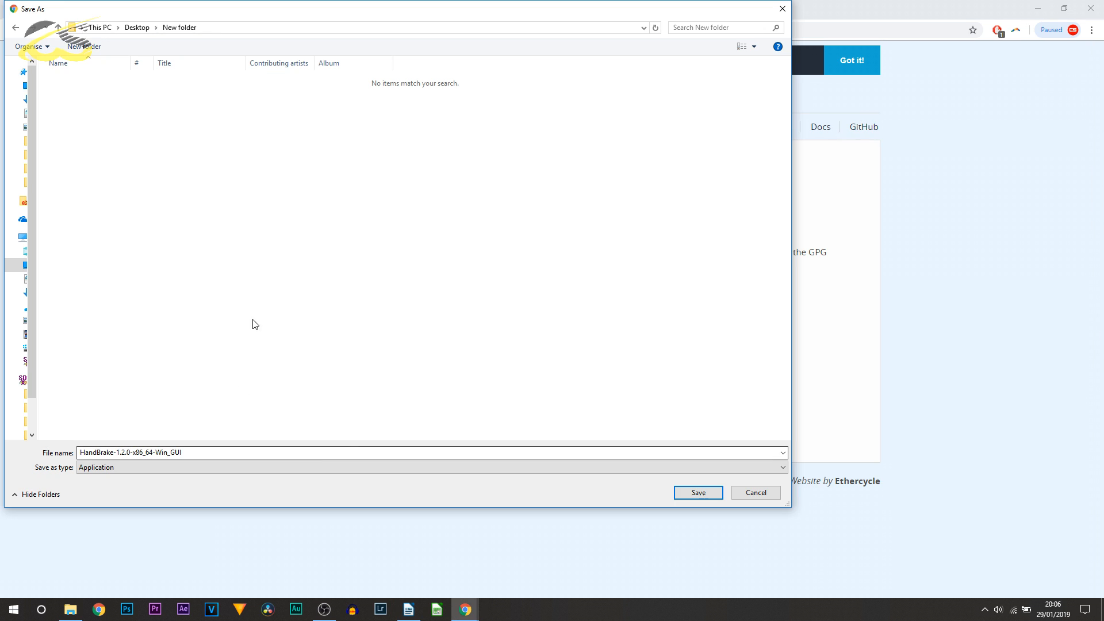
mouse_move(712, 501)
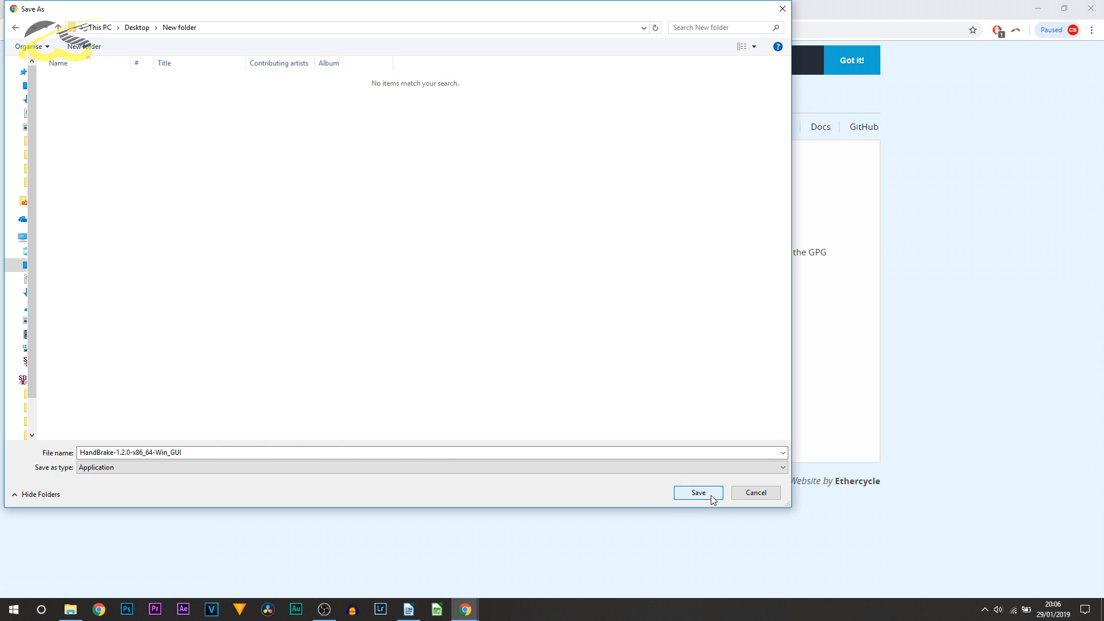
click(698, 492)
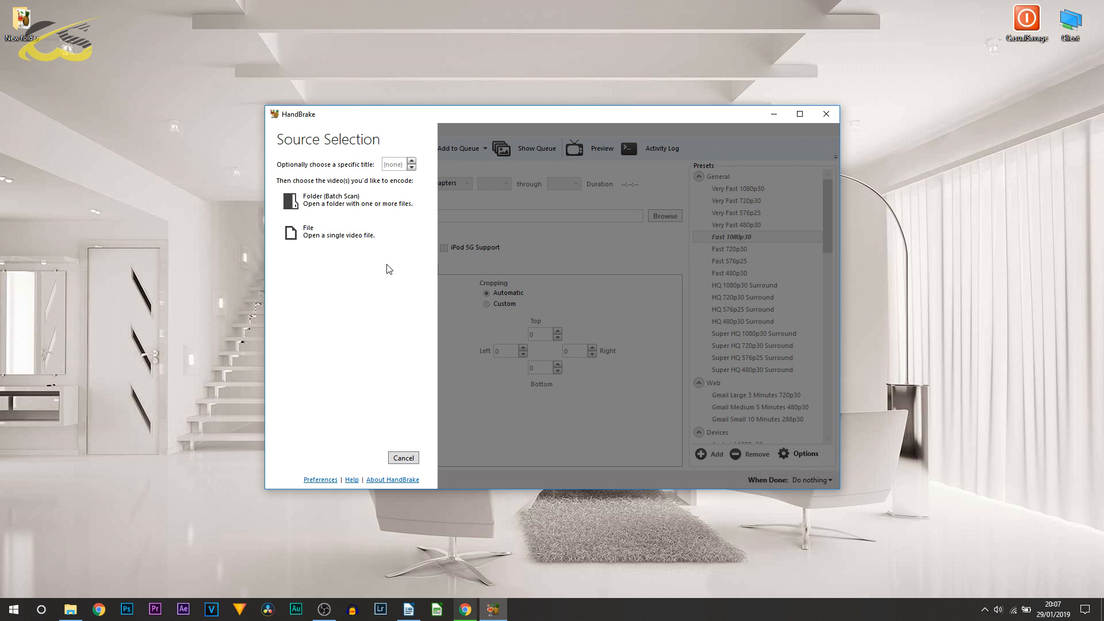
mouse_move(475, 239)
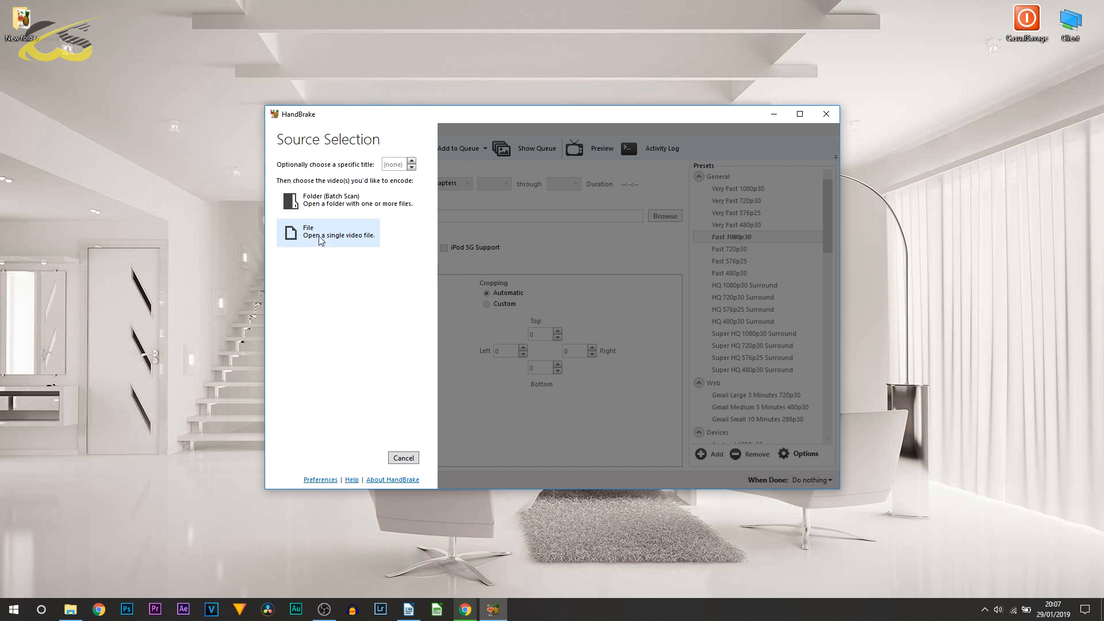
mouse_move(333, 208)
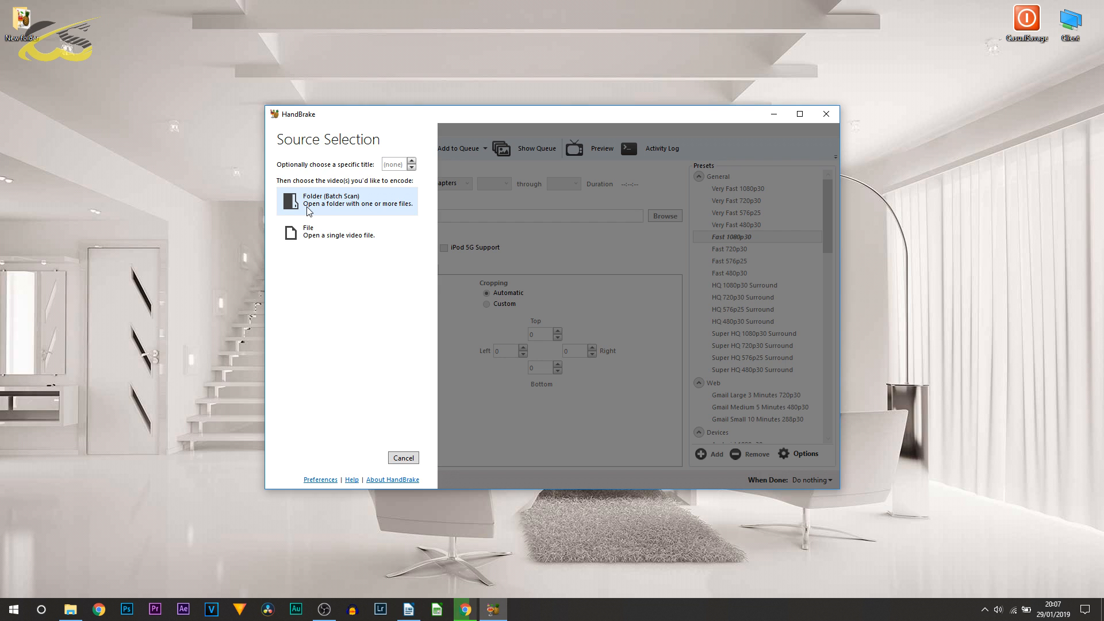
mouse_move(304, 204)
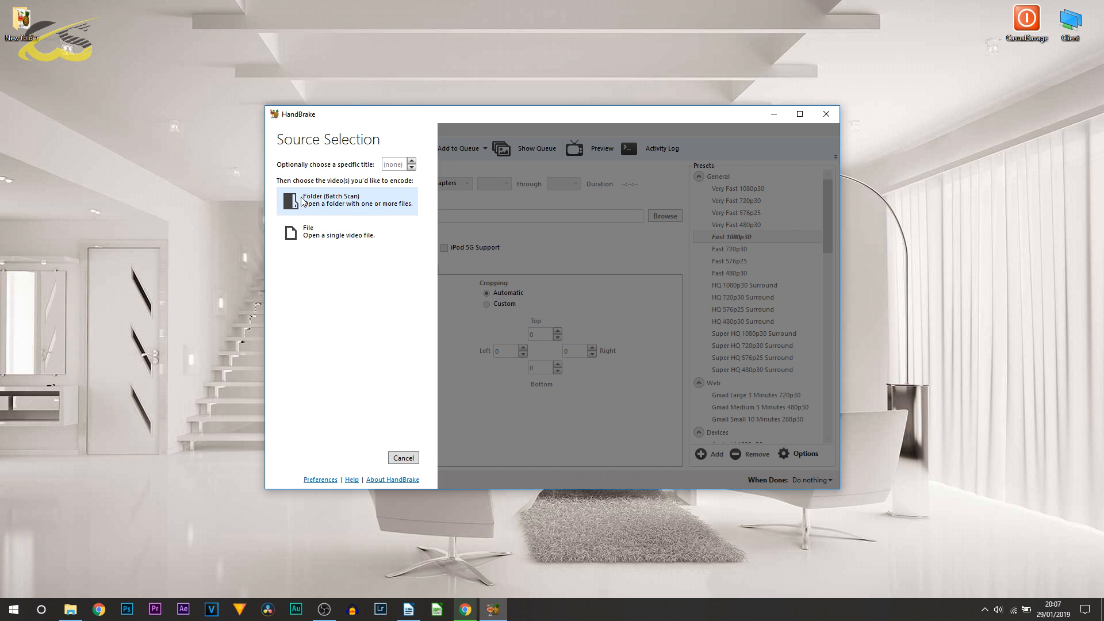
- Dismiss HandBrake's source picker and view the week9 video's 1.30 GB properties
click(403, 458)
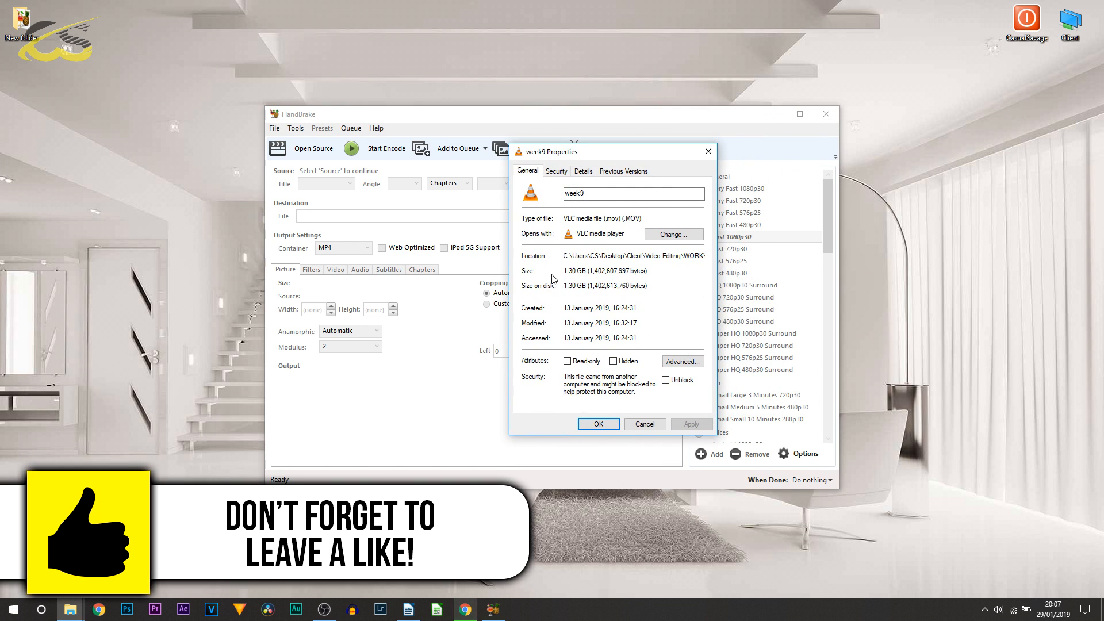
- Check week9's Details showing 1920×1080 at 30 fps, then close its Properties
double_click(569, 271)
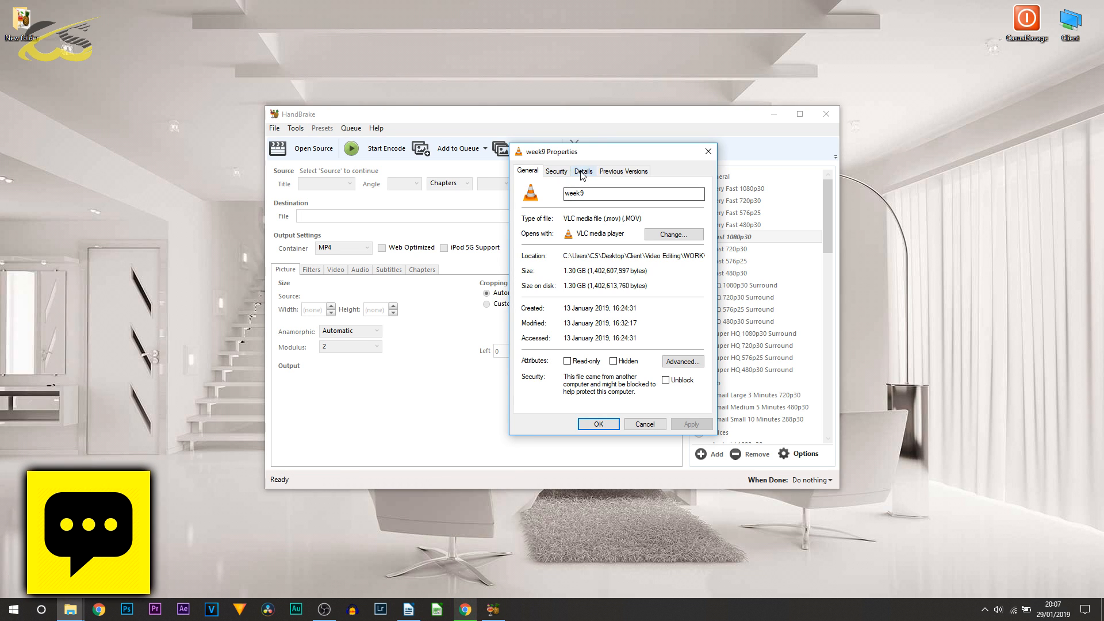
click(583, 171)
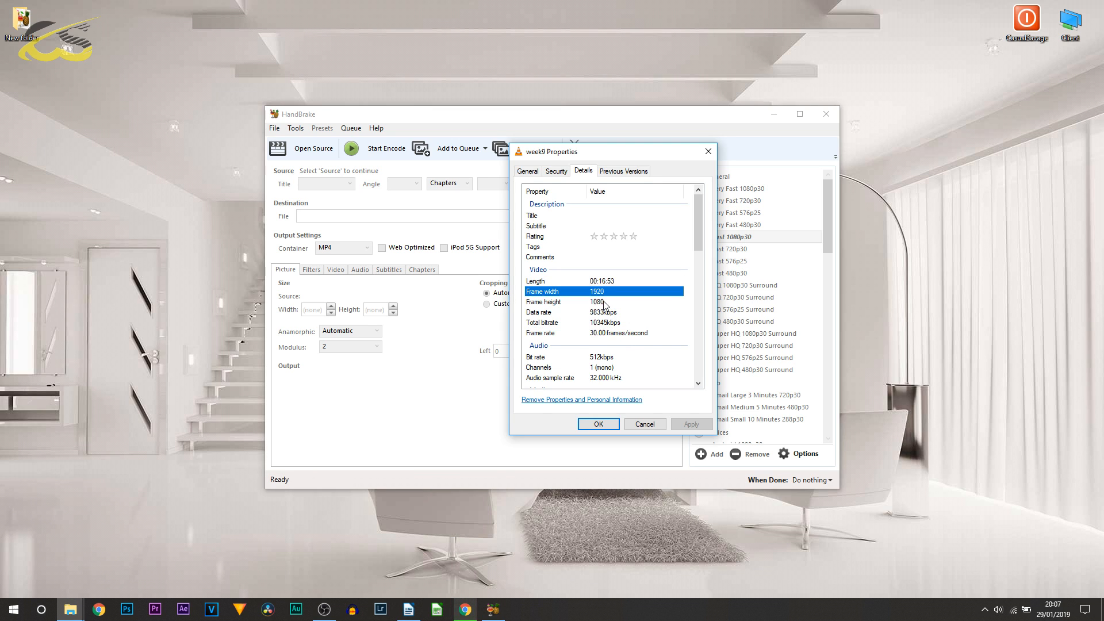
click(581, 302)
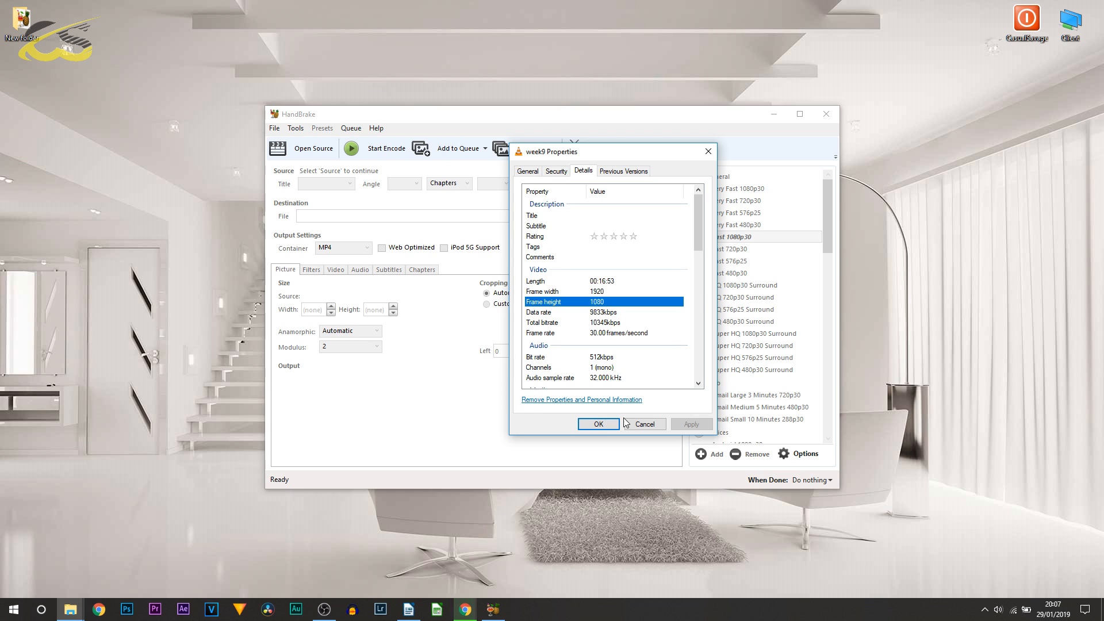
click(528, 171)
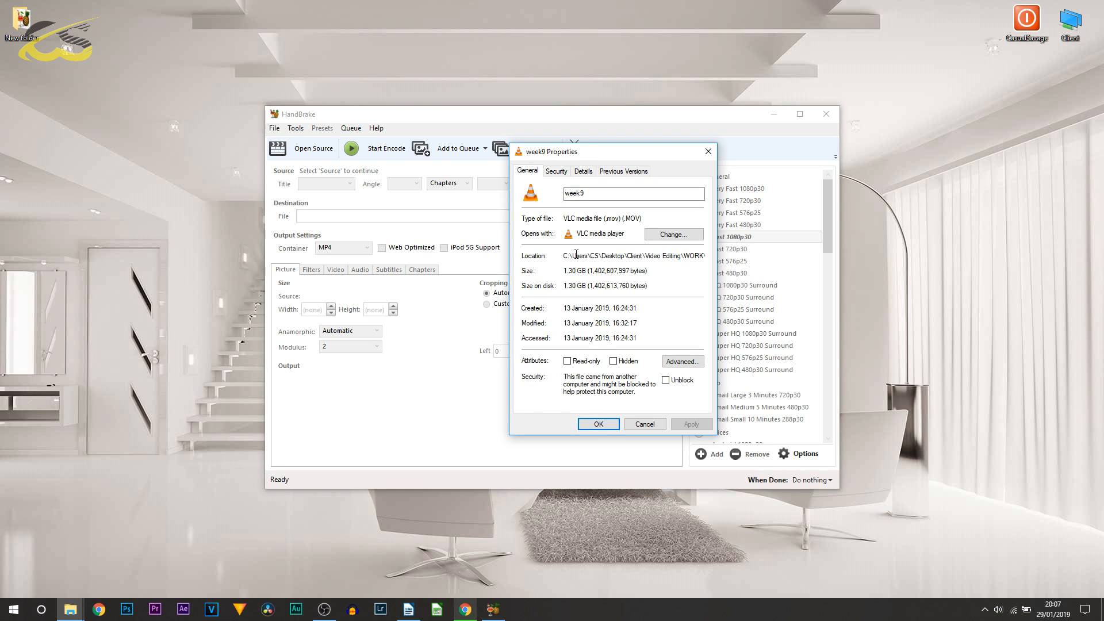
click(598, 424)
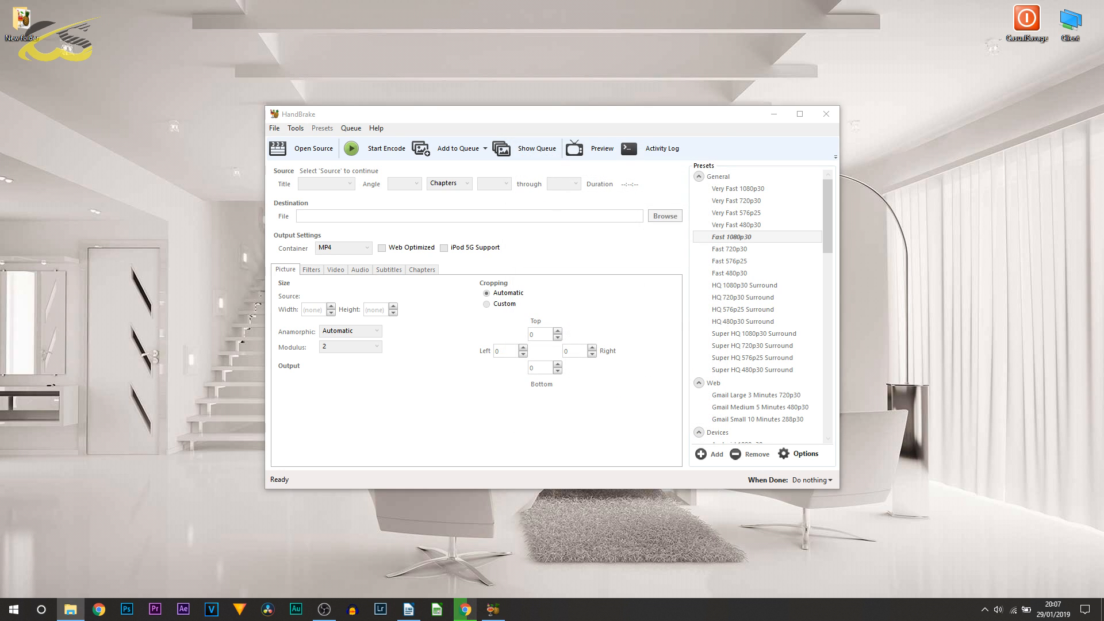
mouse_move(325, 234)
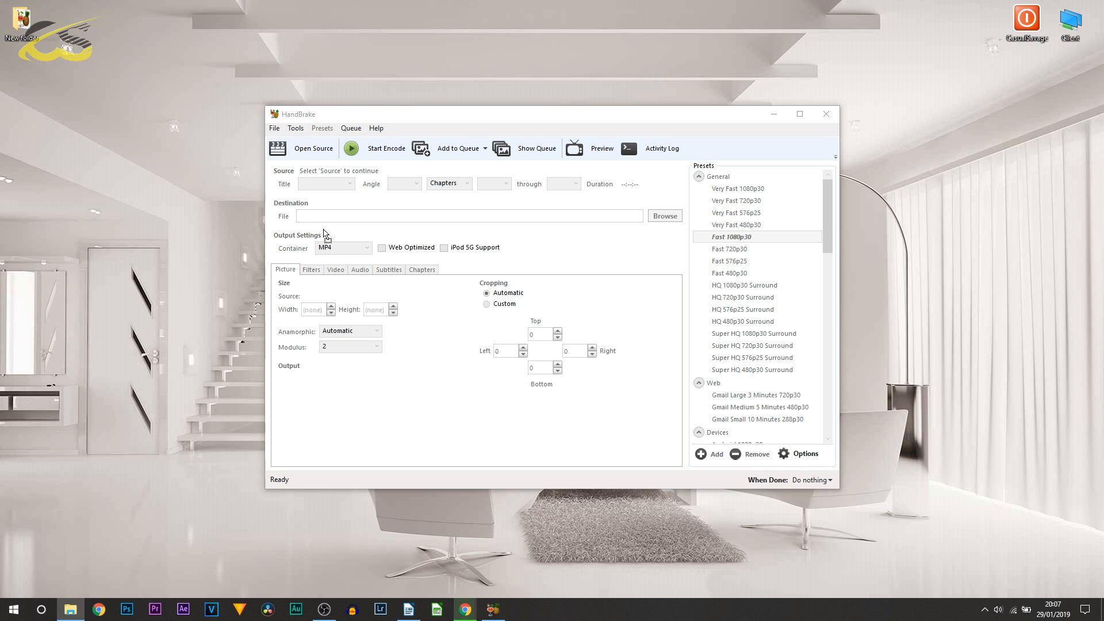
- Load week9 (16:53, 1920×1080) as the source and enable Web Optimized
click(314, 149)
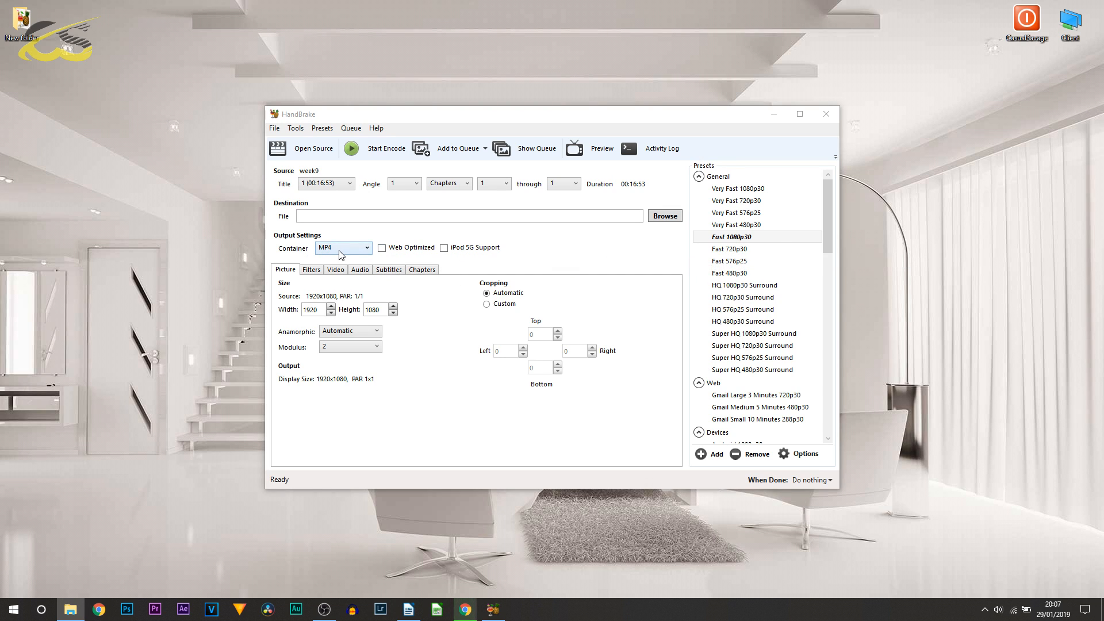
mouse_move(408, 253)
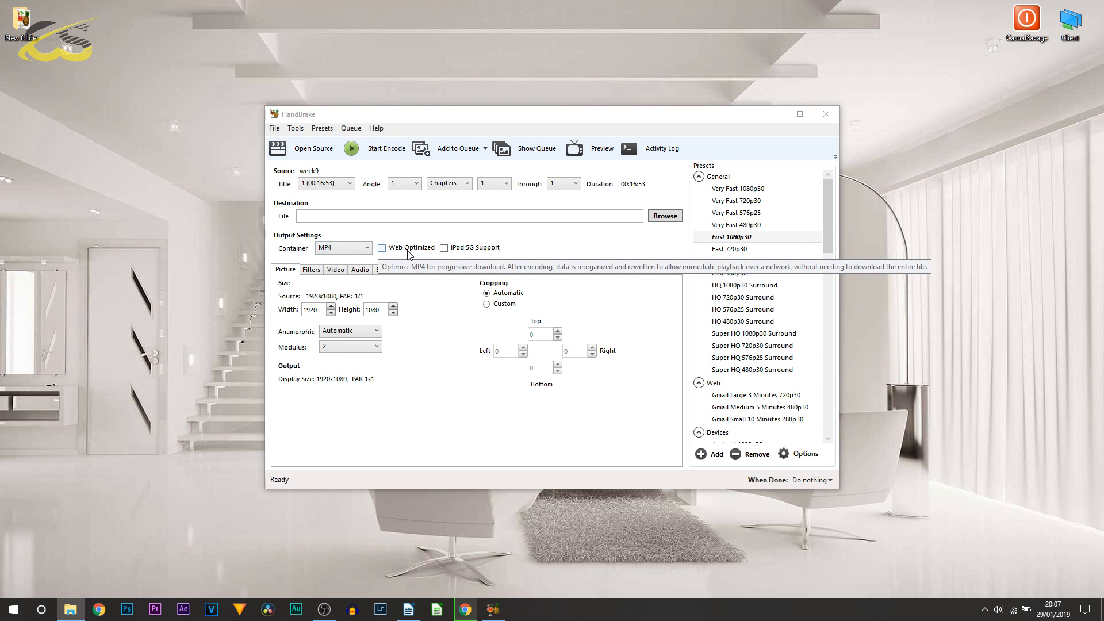
click(381, 247)
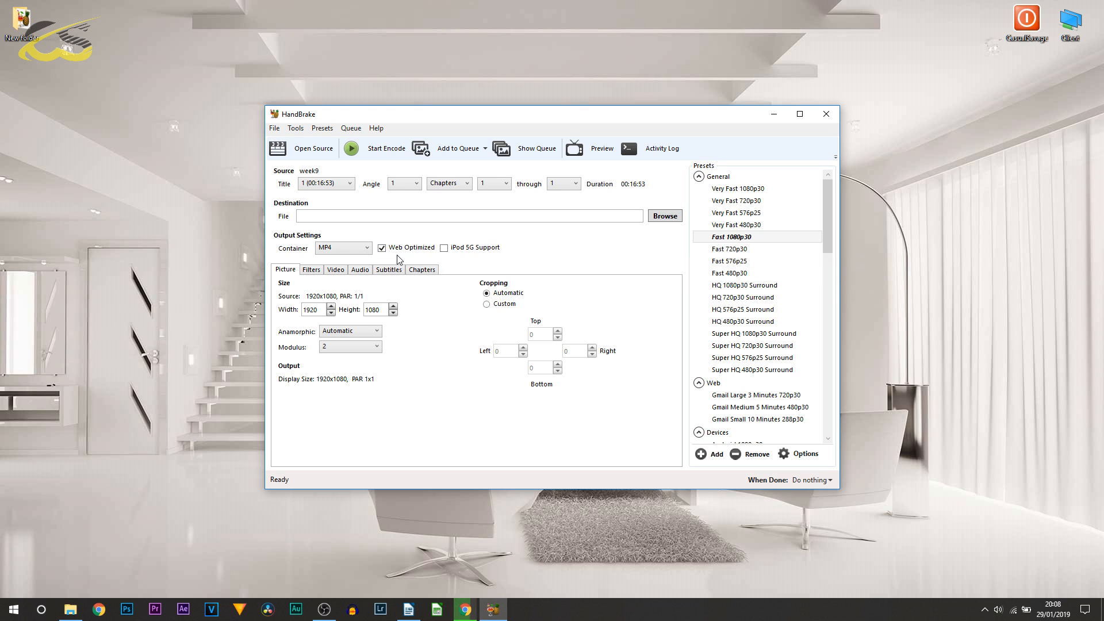
mouse_move(738, 246)
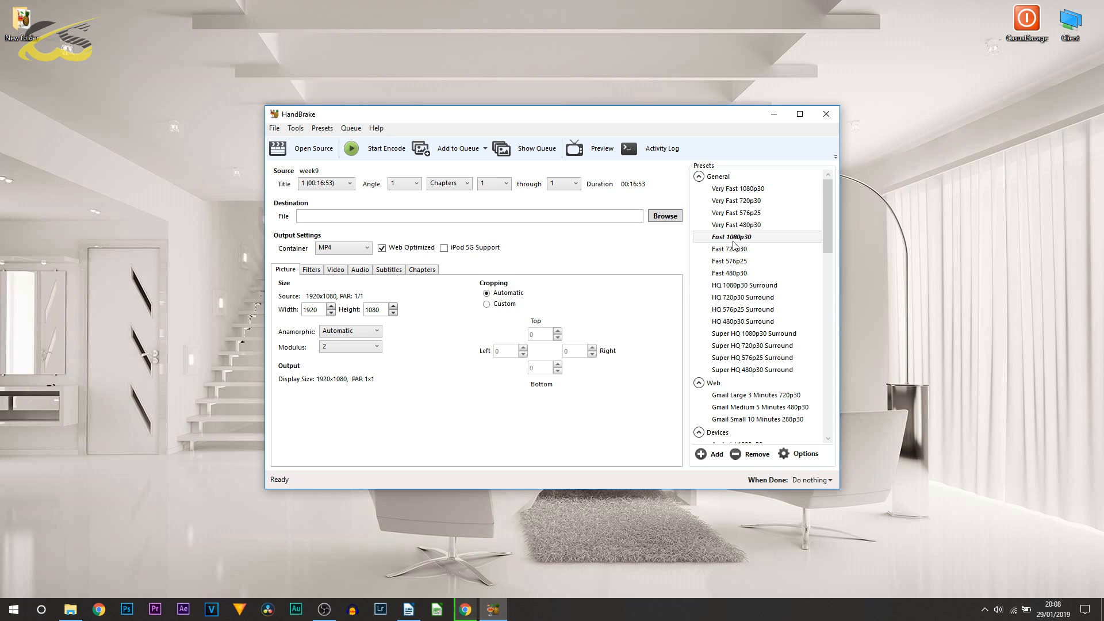
- Browse the presets and select General > Fast 1080p30 for the week9 encode
click(730, 262)
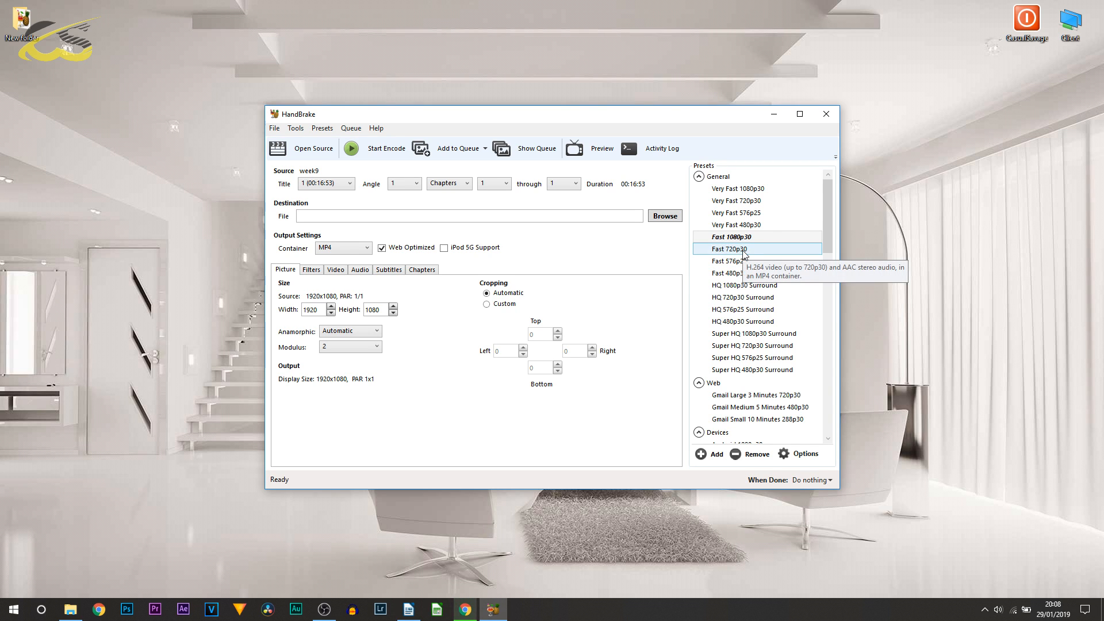
mouse_move(755, 257)
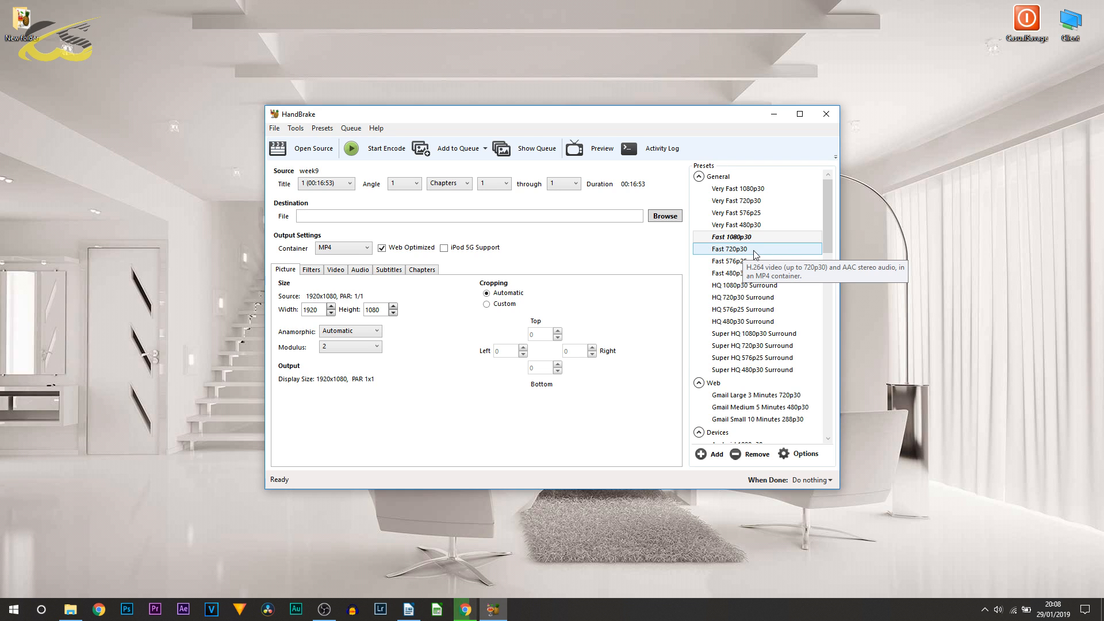
mouse_move(734, 218)
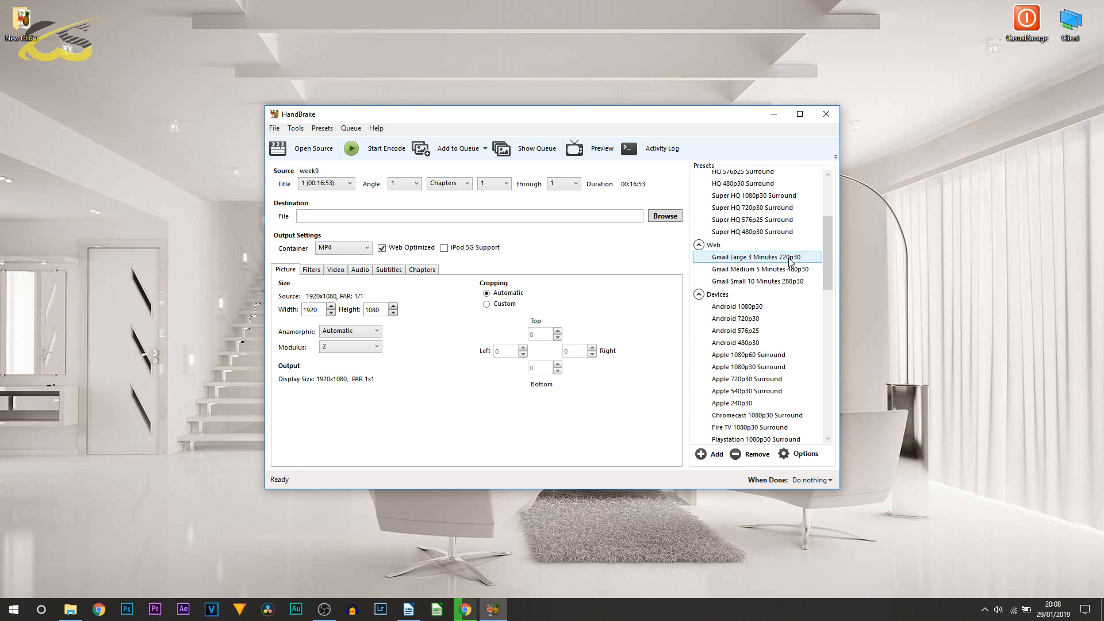
scroll(down, 3)
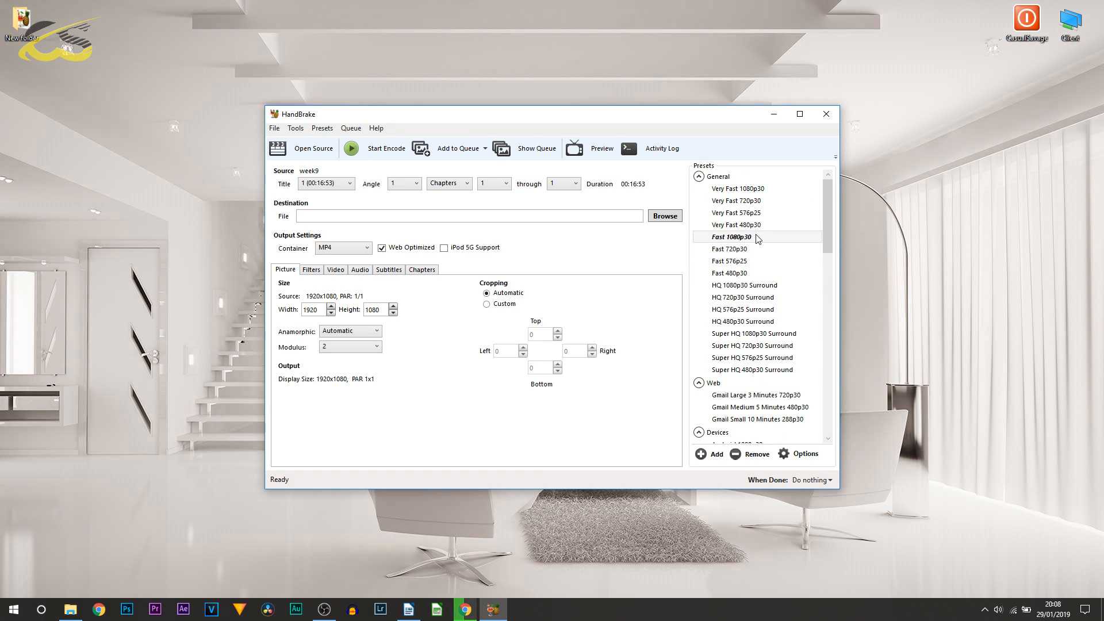
click(729, 237)
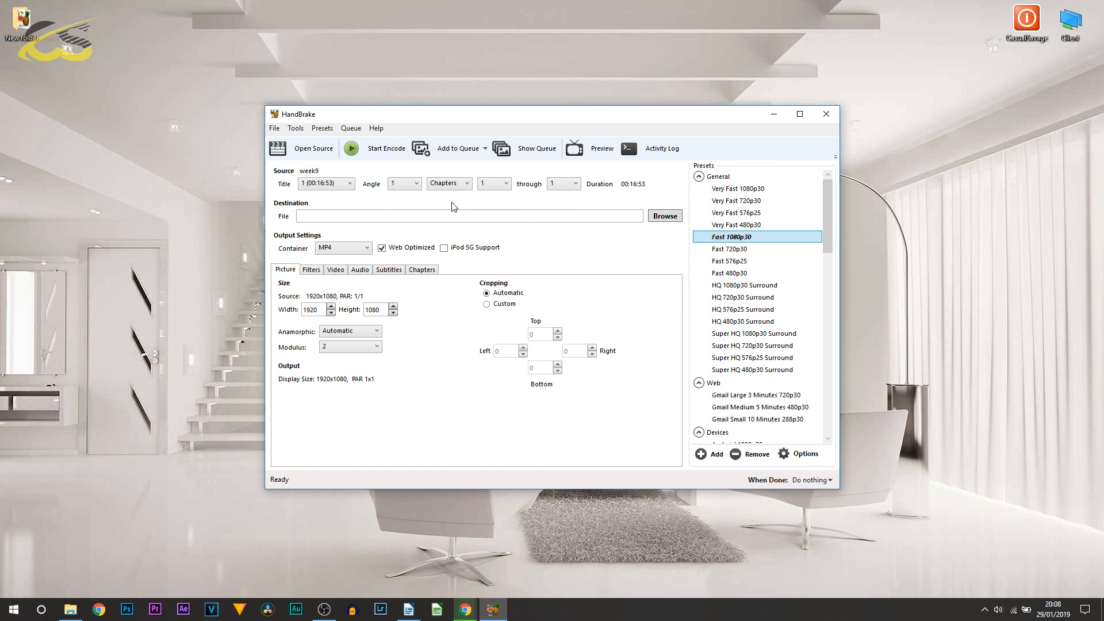
mouse_move(662, 217)
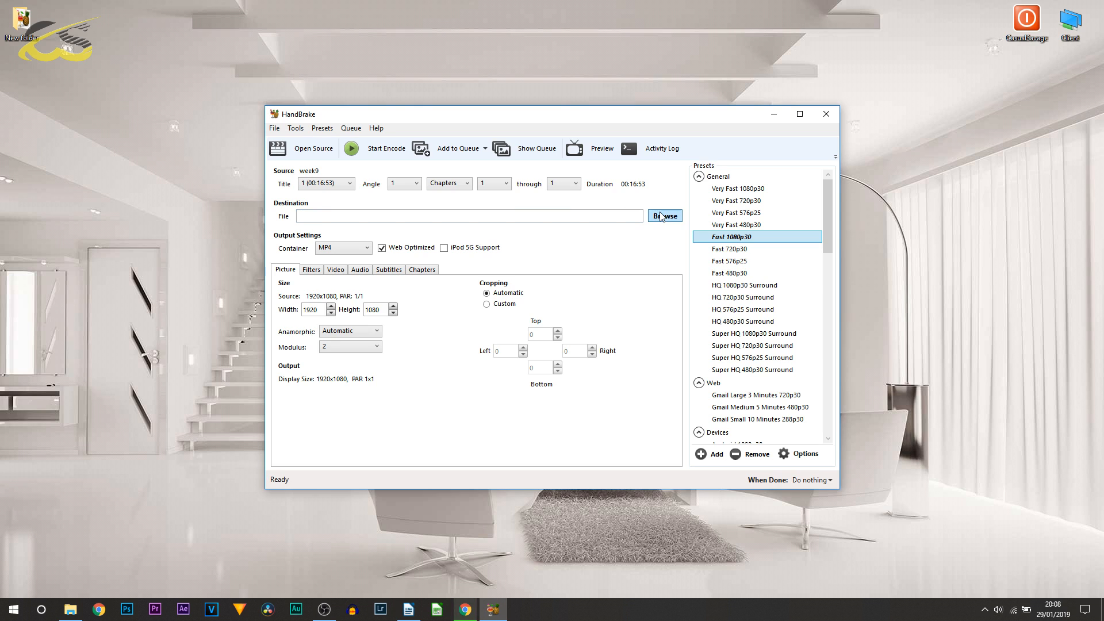
- Save the encode output as 'reduced' in New folder on the Desktop
click(665, 215)
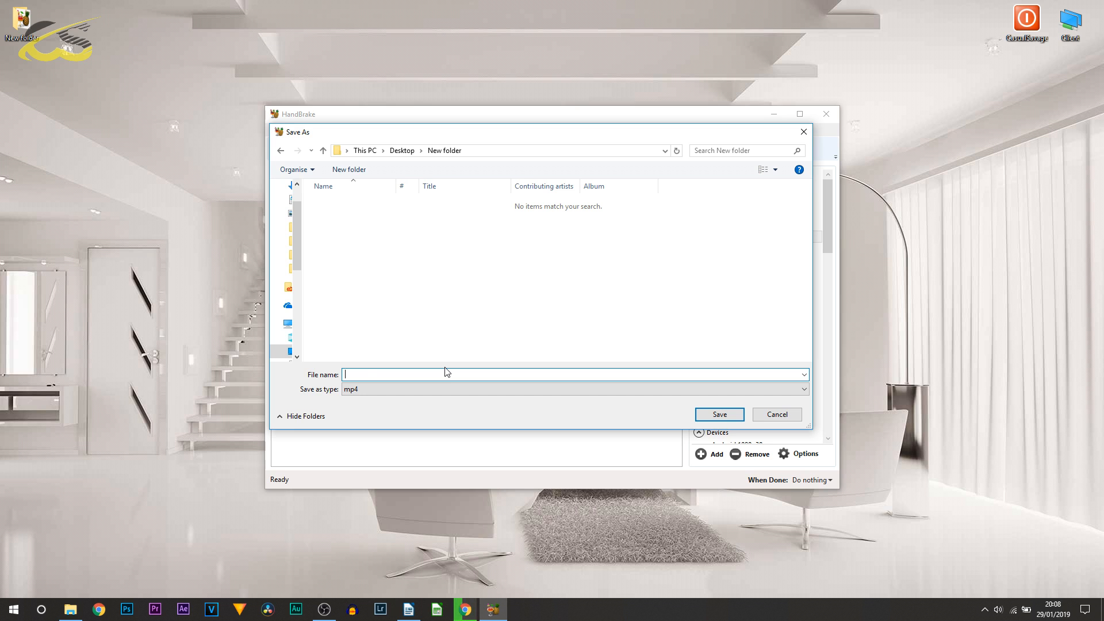
text(reduced)
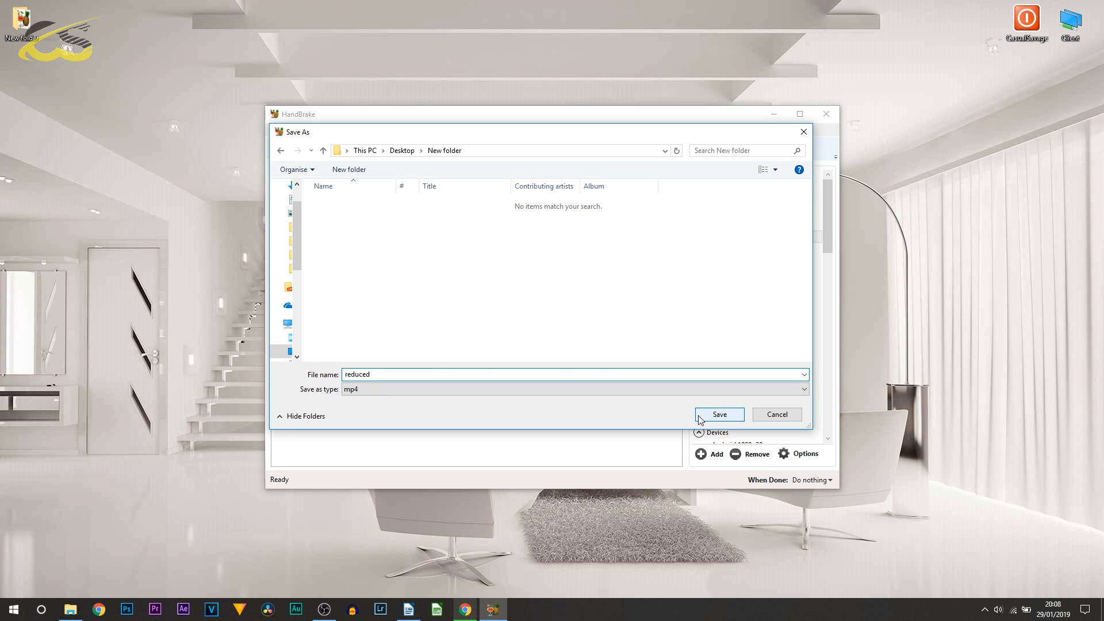
click(720, 415)
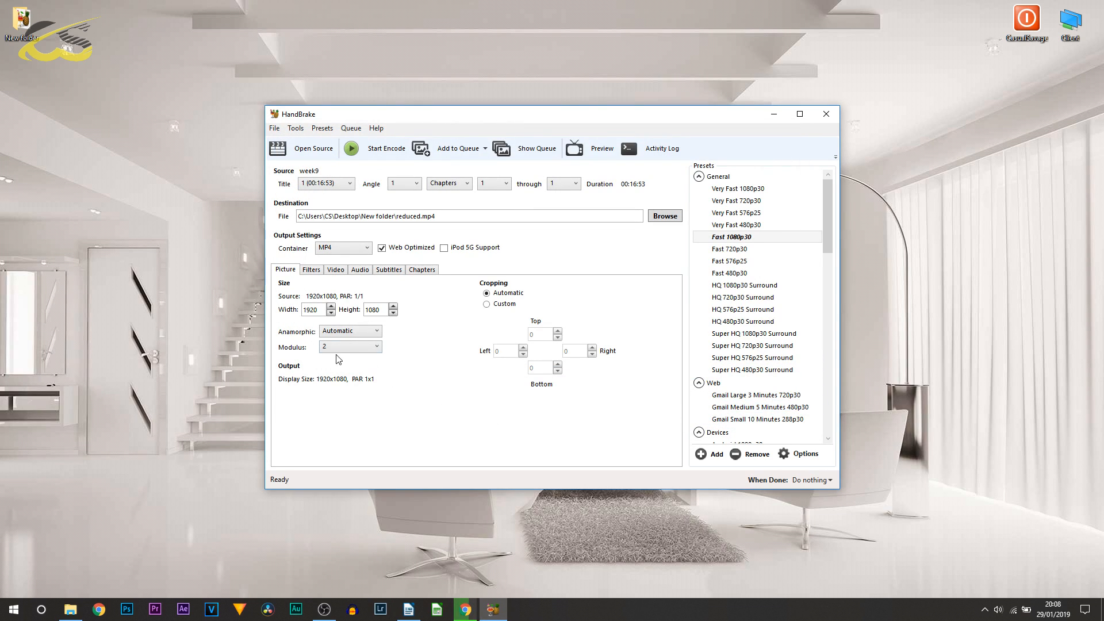
mouse_move(345, 316)
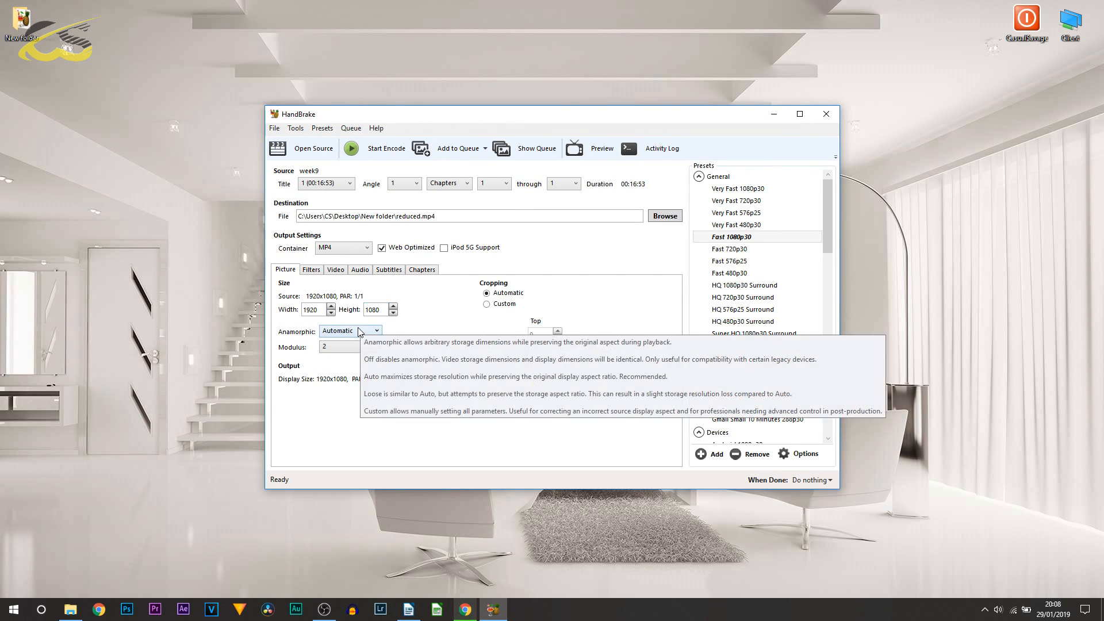
click(336, 270)
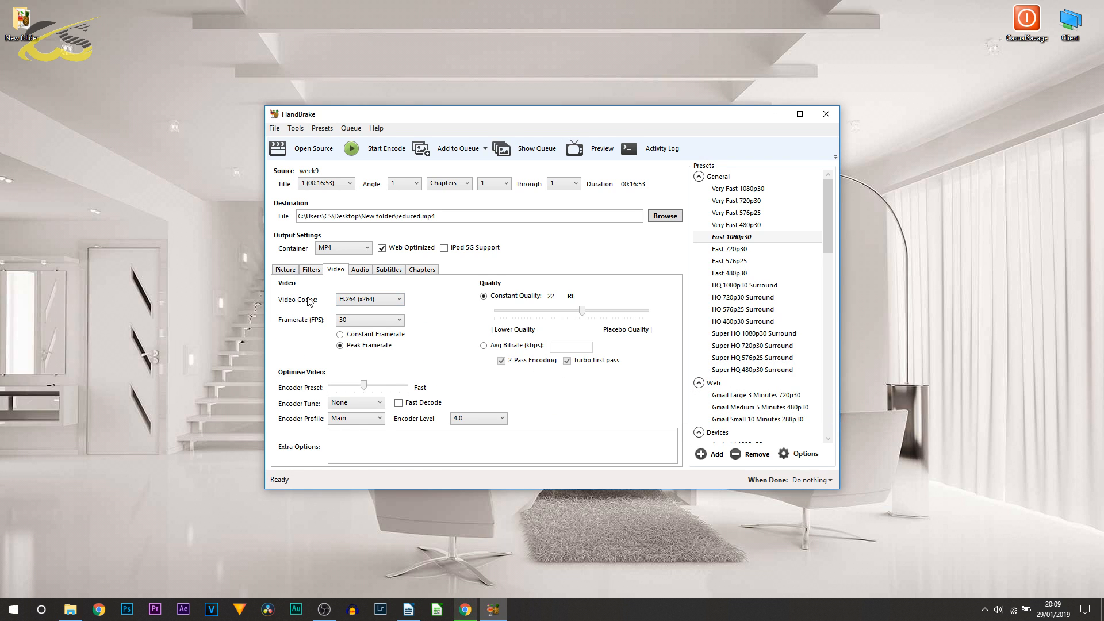
click(368, 299)
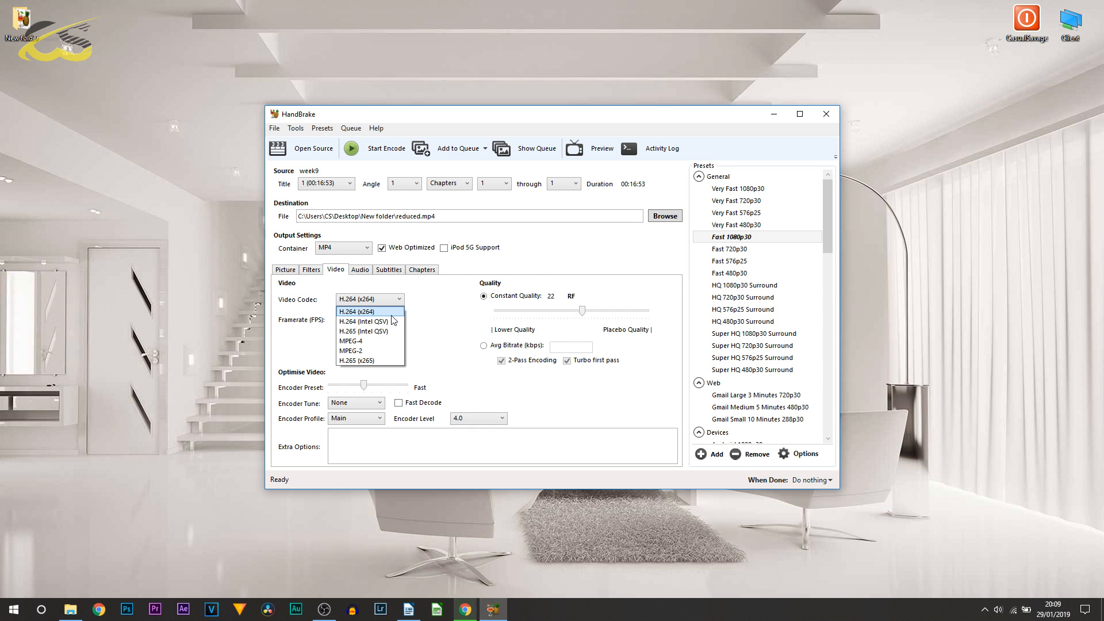
mouse_move(364, 321)
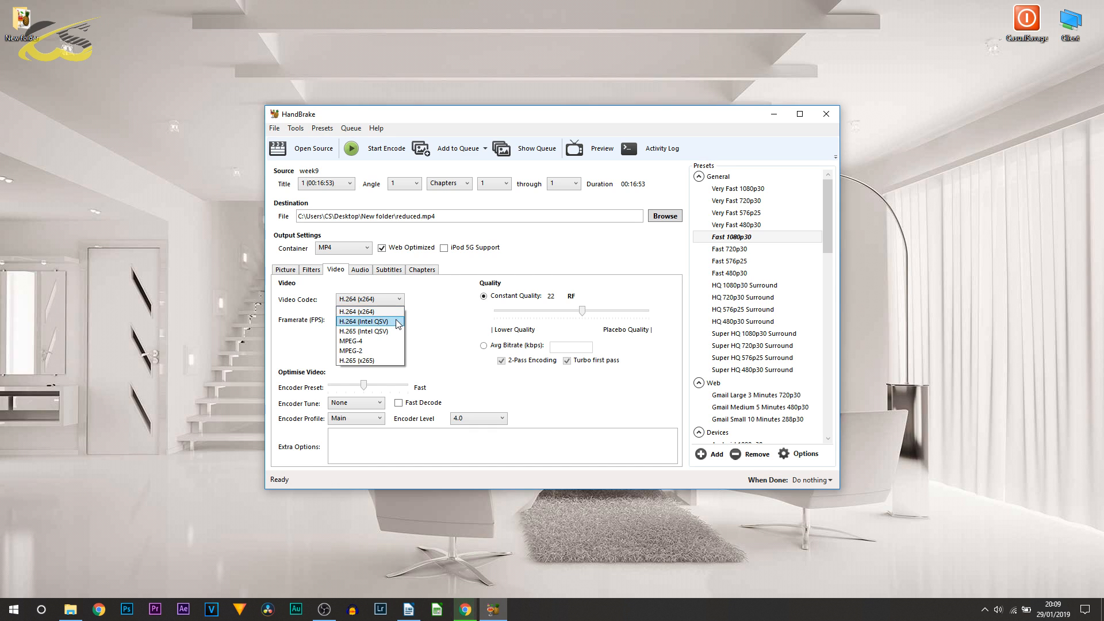
click(357, 312)
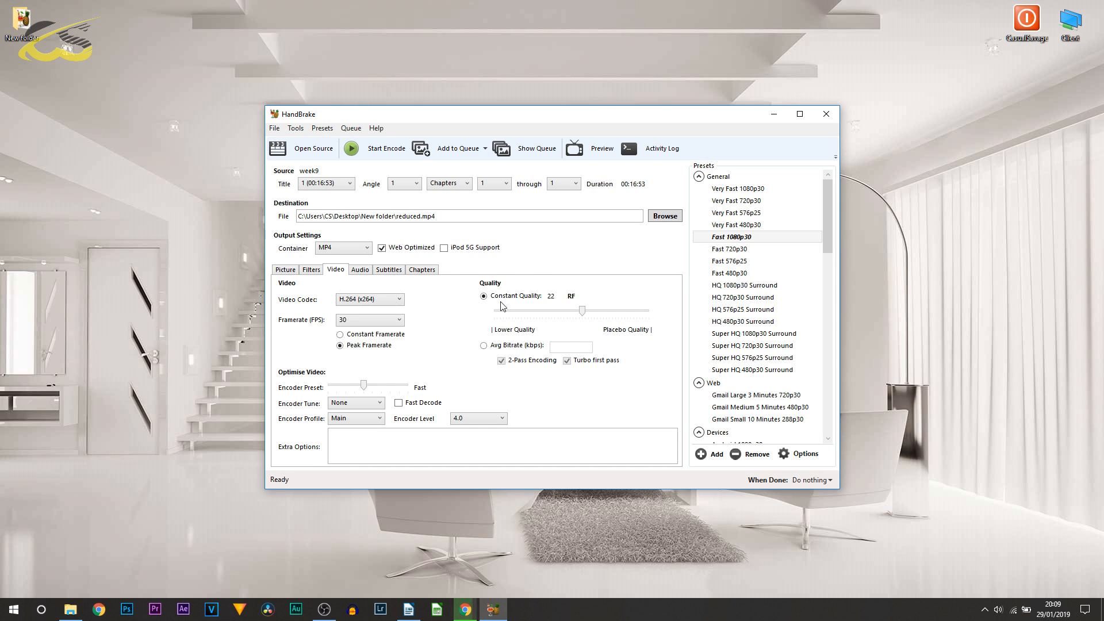
mouse_move(523, 311)
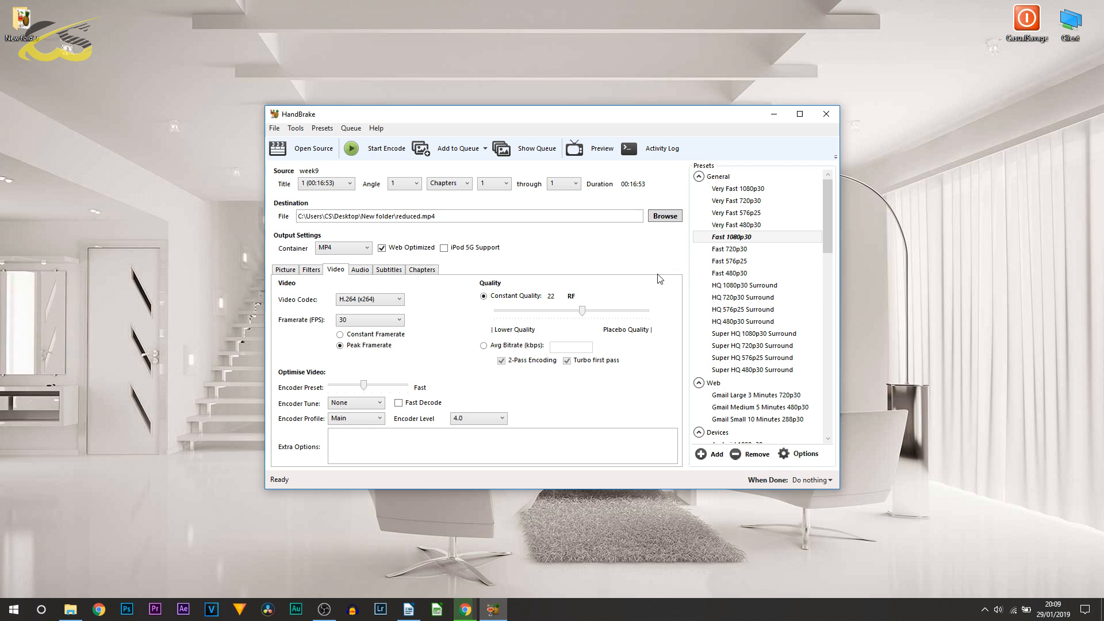
click(360, 269)
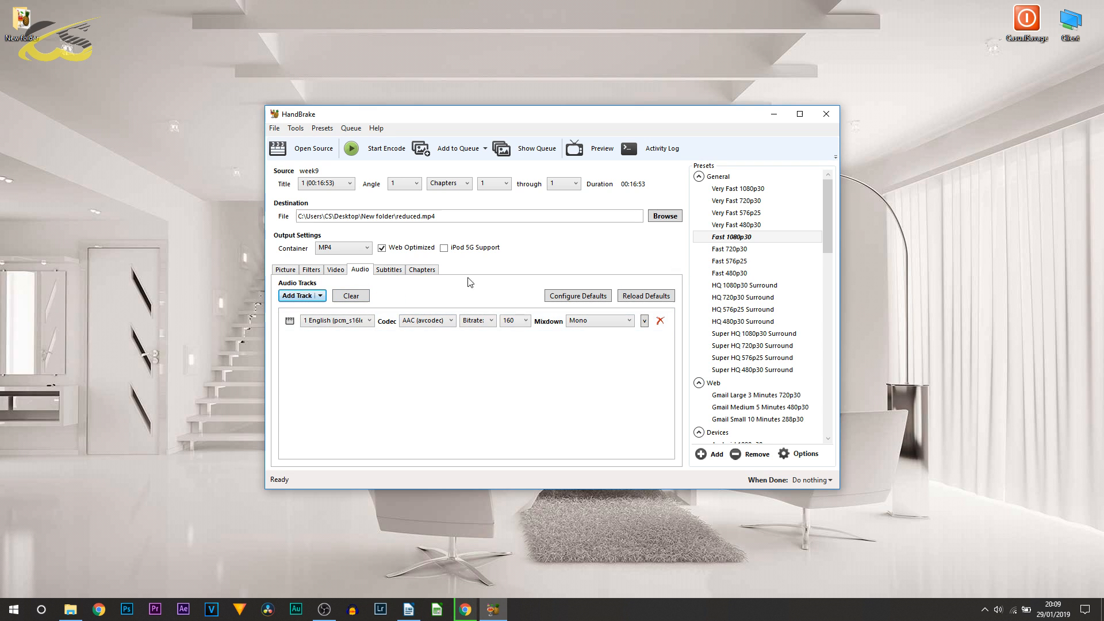
mouse_move(387, 284)
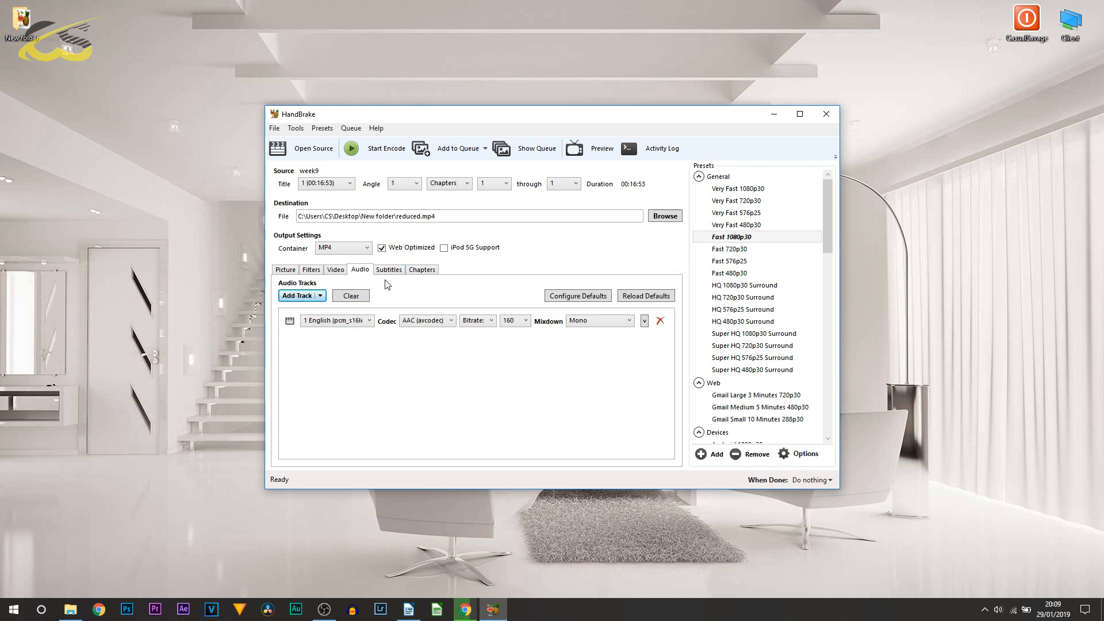
click(389, 269)
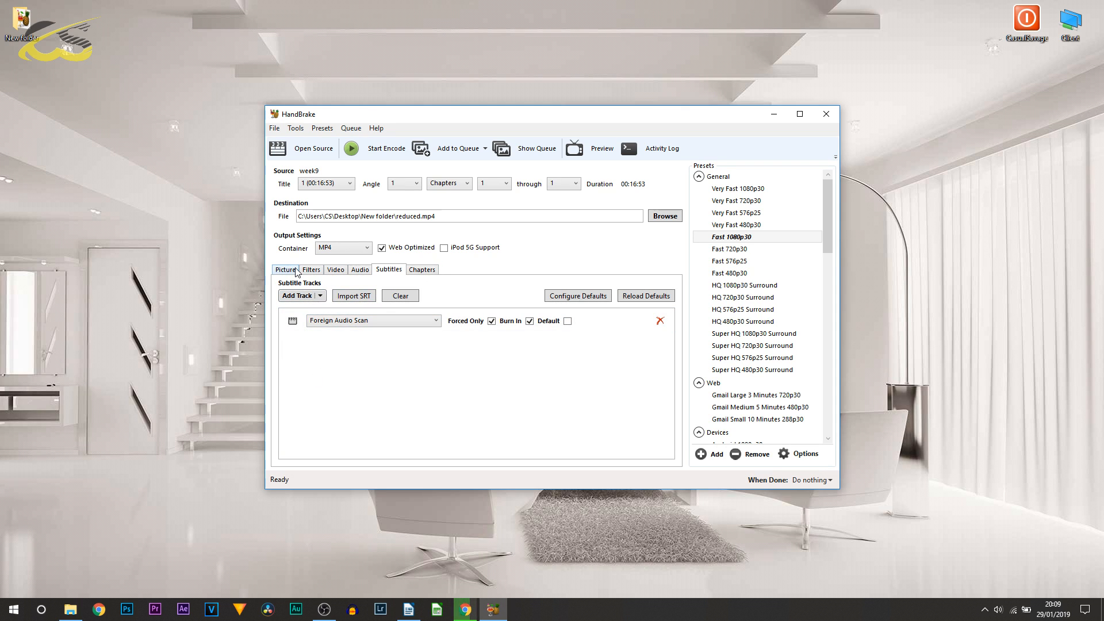
click(285, 269)
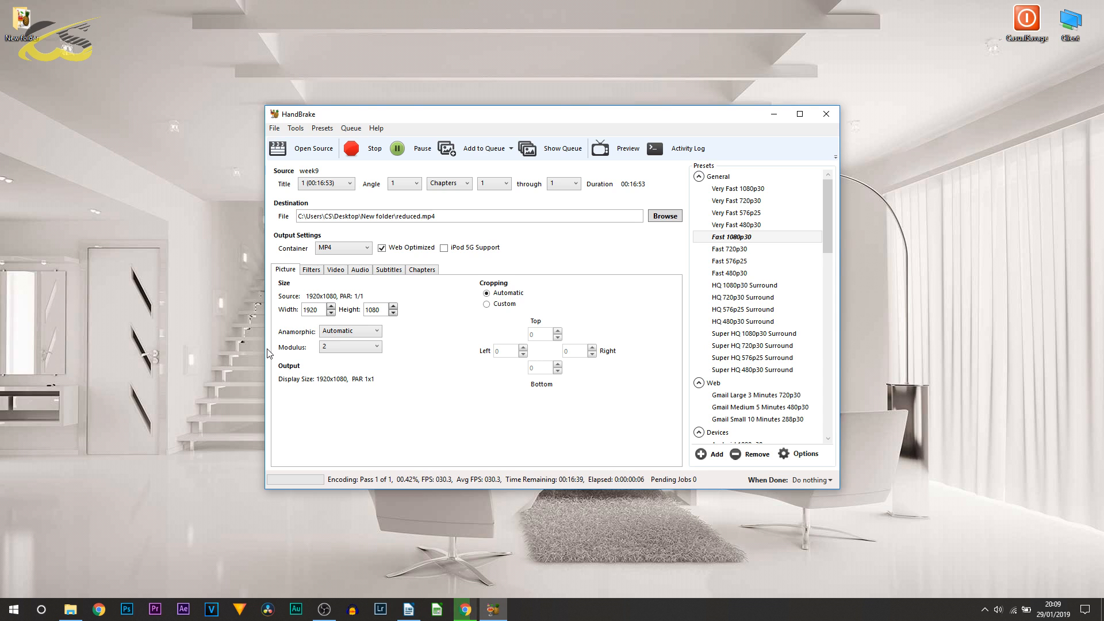
mouse_move(766, 485)
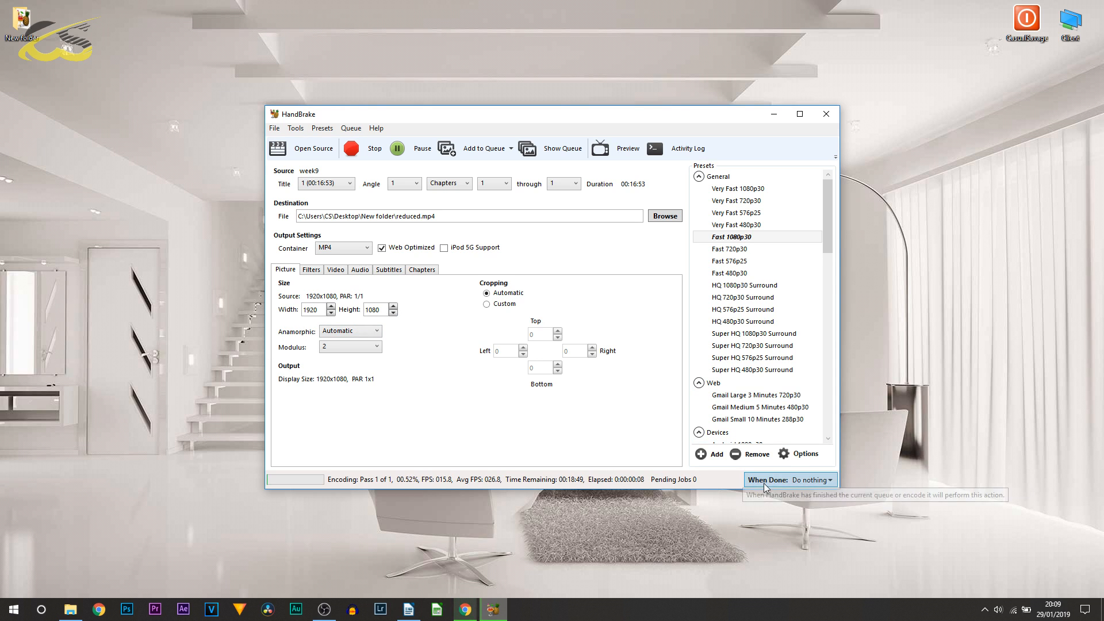
- Start encoding week9 and leave the When Done action on Do nothing
click(813, 480)
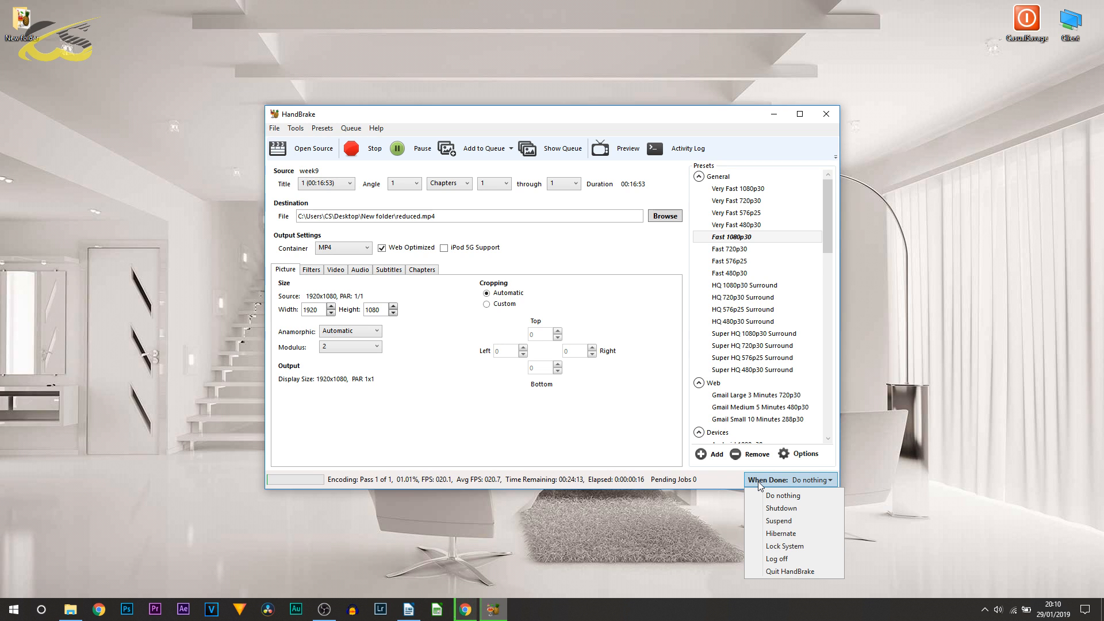
mouse_move(811, 511)
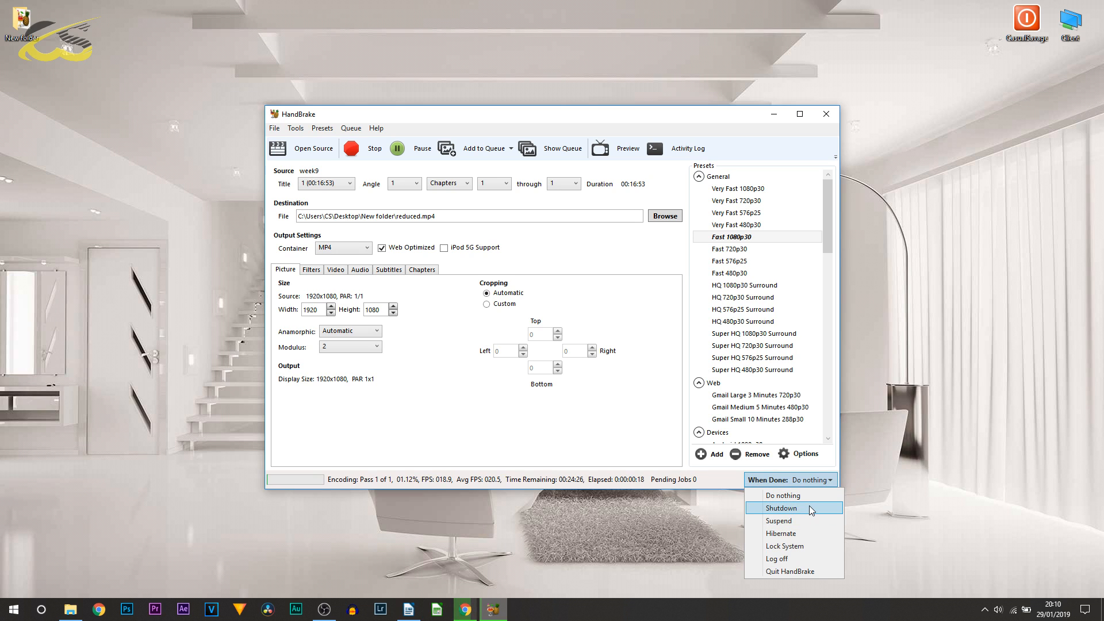
mouse_move(822, 497)
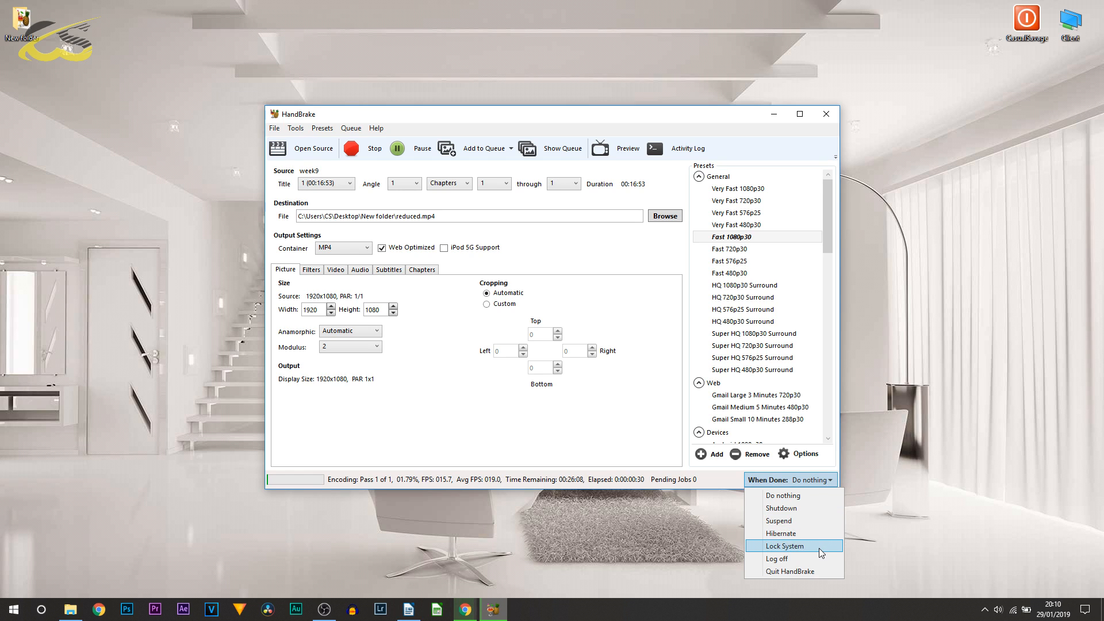
mouse_move(813, 571)
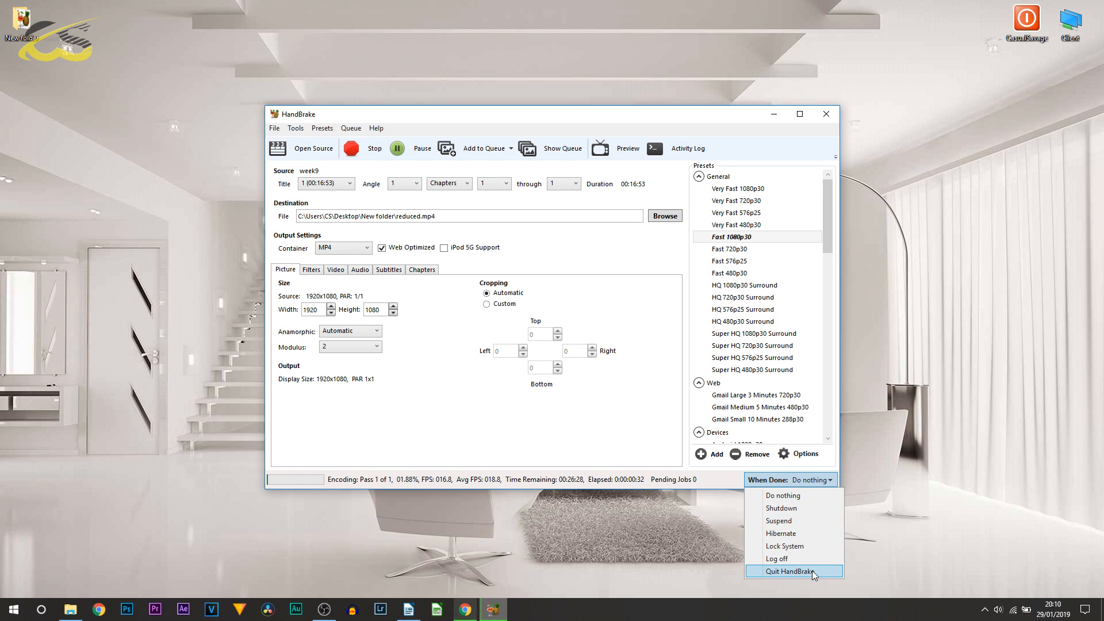
mouse_move(782, 495)
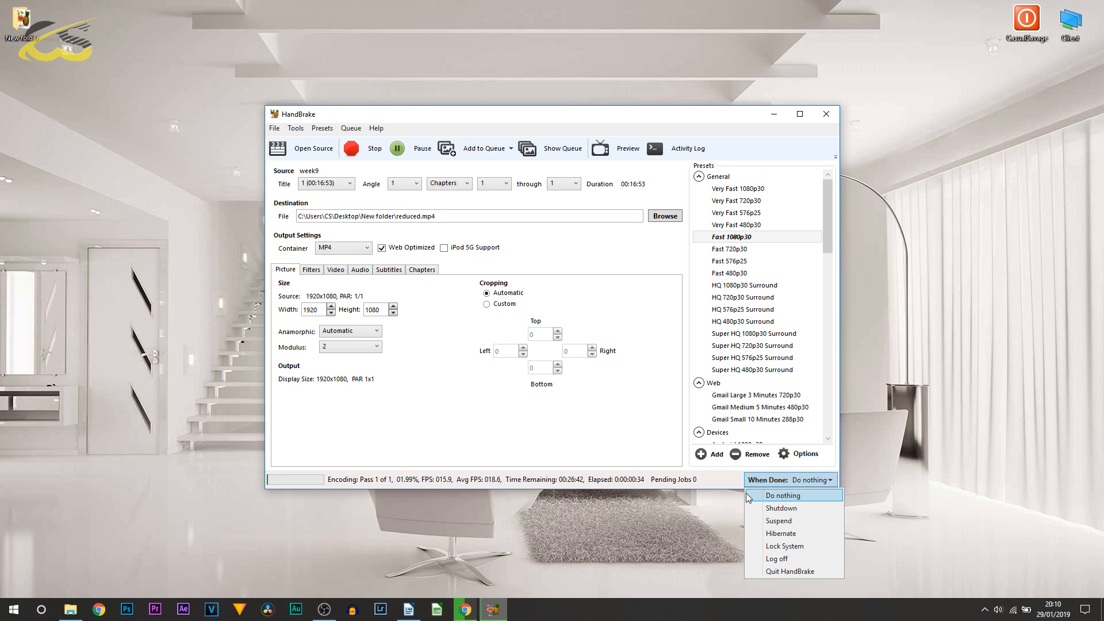
click(782, 495)
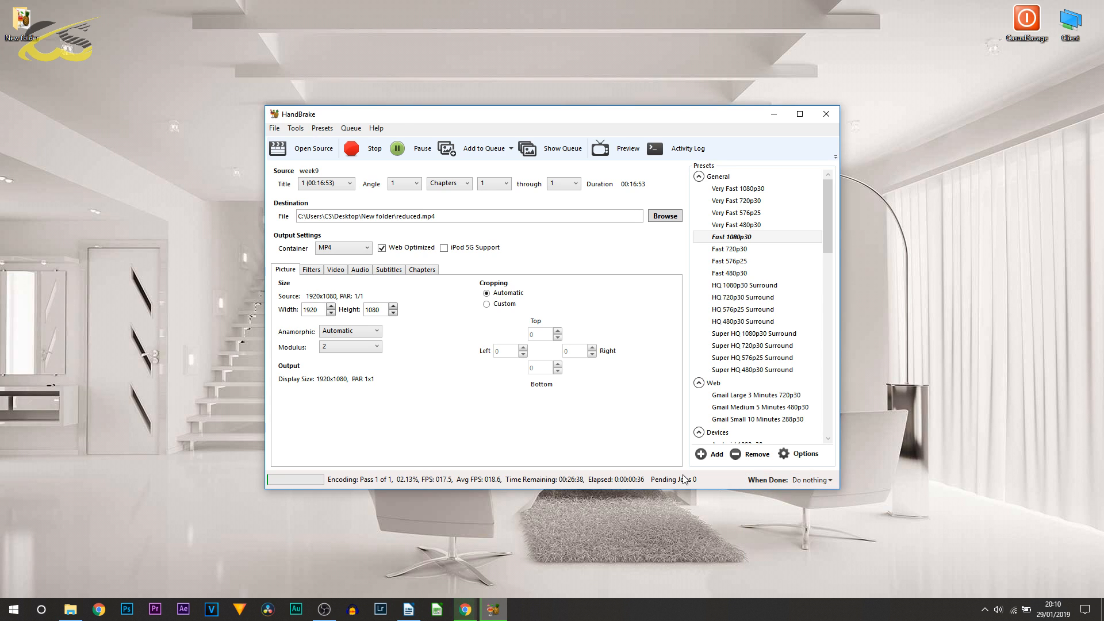
mouse_move(529, 492)
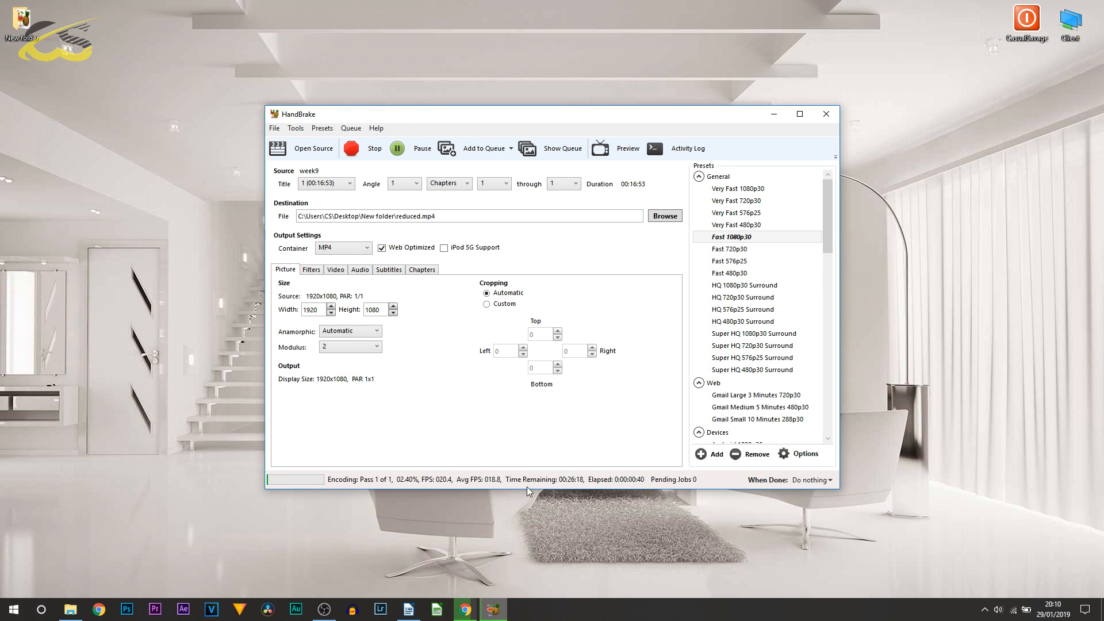
mouse_move(570, 490)
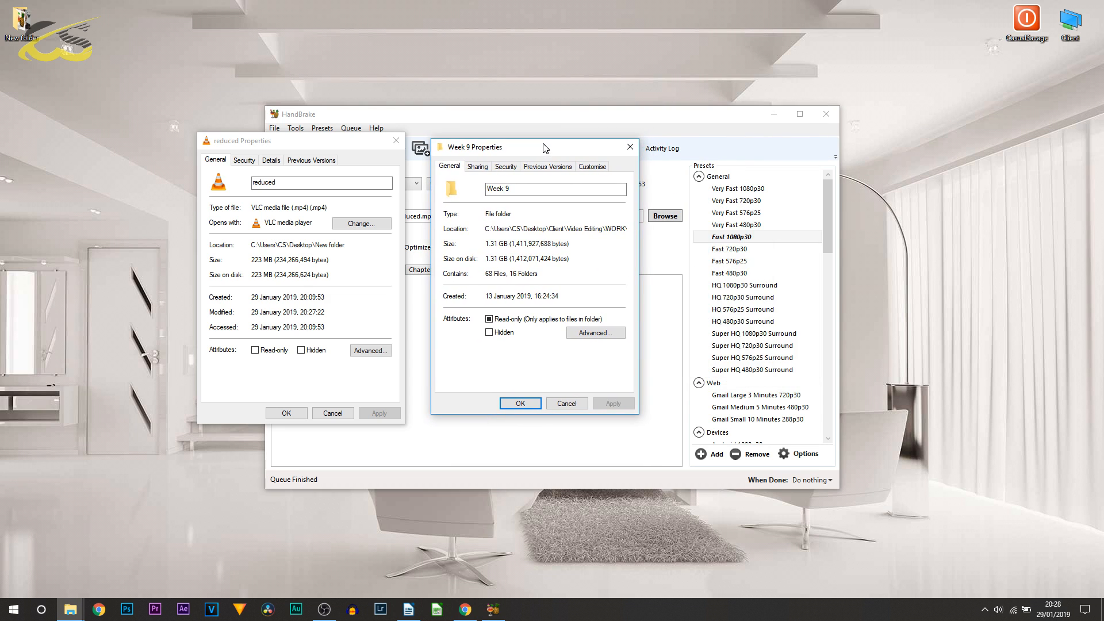
mouse_move(419, 260)
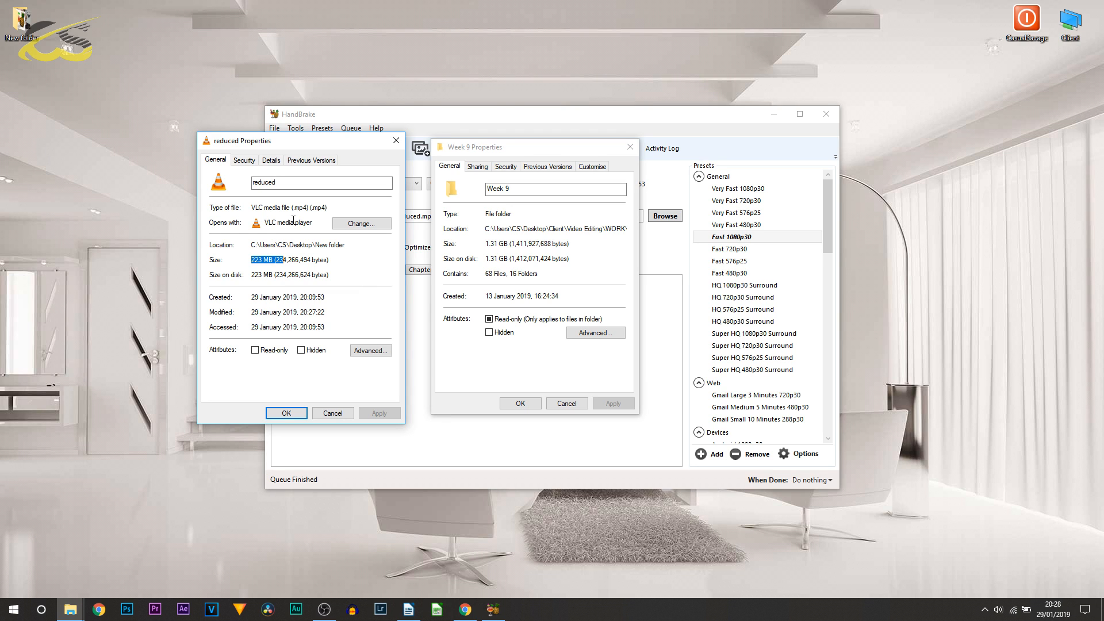
- Compare reduced.mp4 (223 MB) with week9 (1.30 GB) across Details and General tabs
click(271, 160)
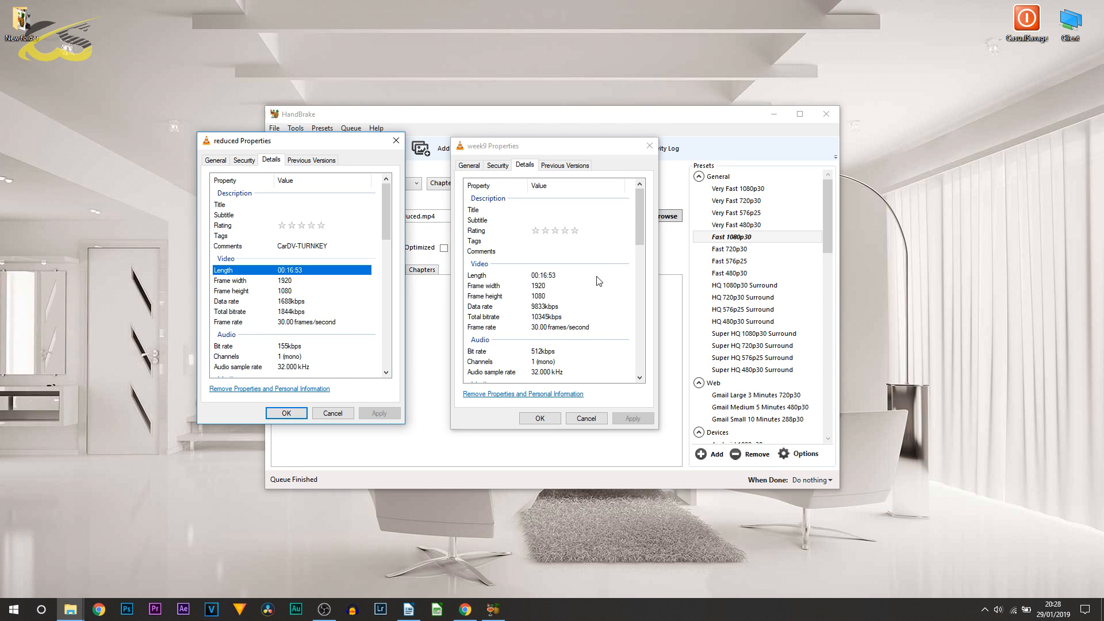
click(497, 327)
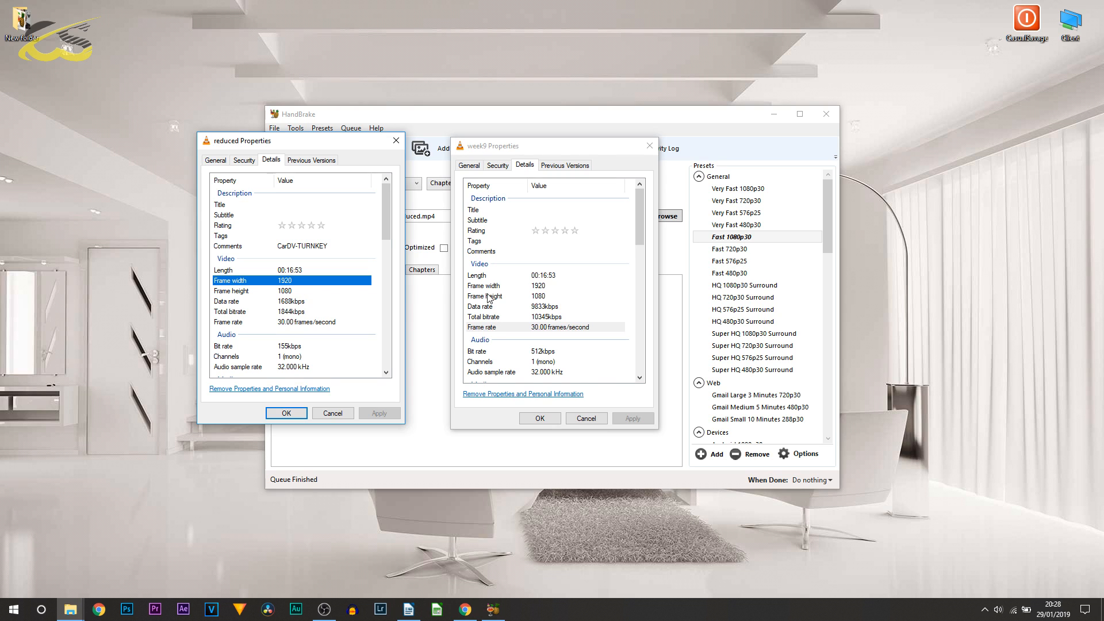
click(215, 160)
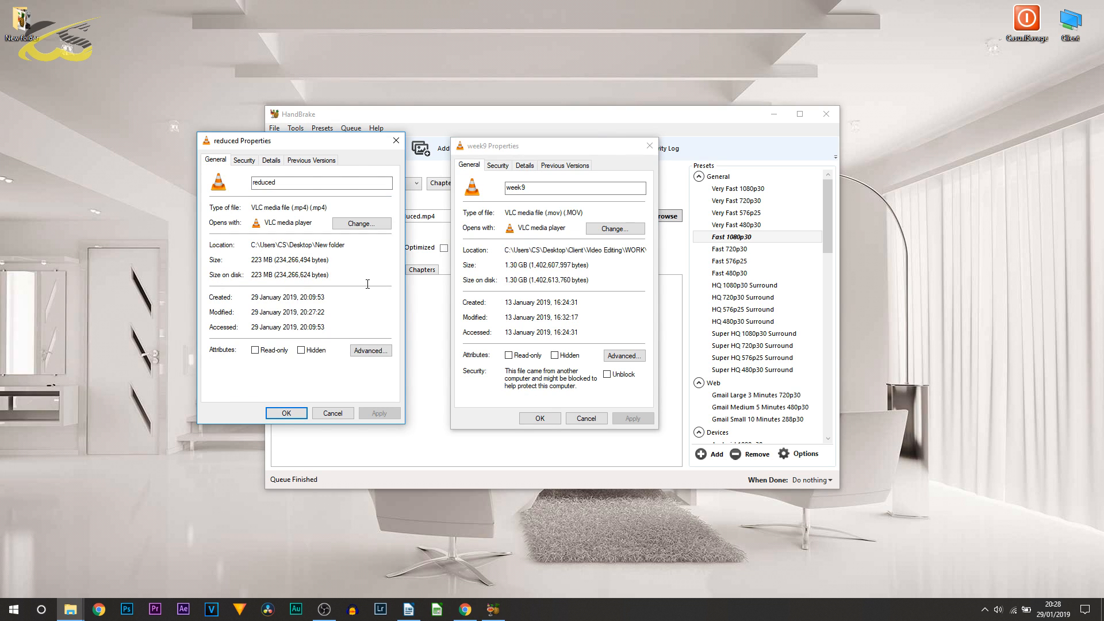